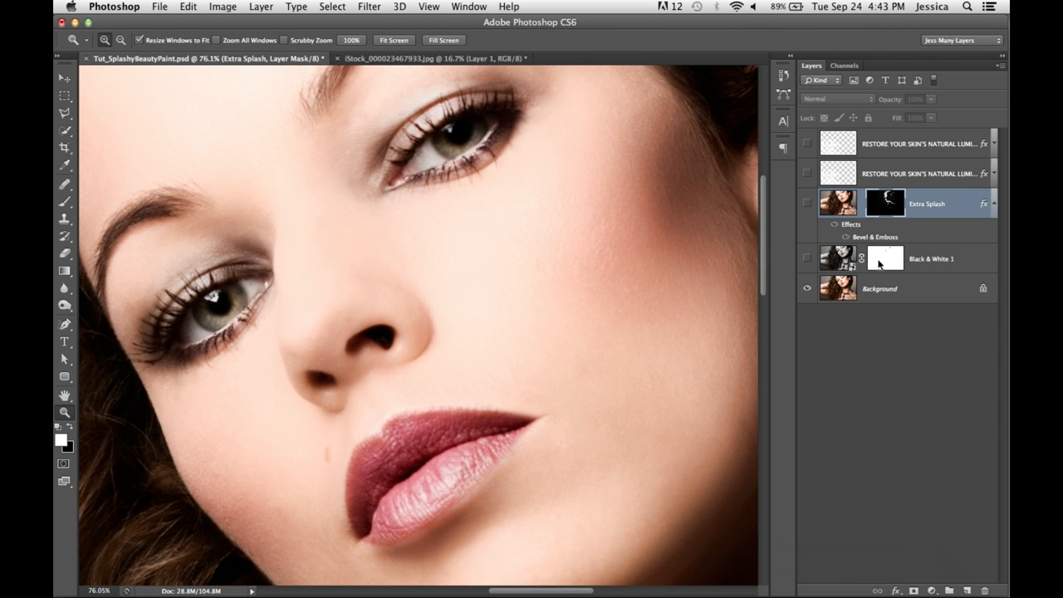
Show the Black & White 1 adjustment and the skin-toned Extra Splash layer.
left_click(807, 258)
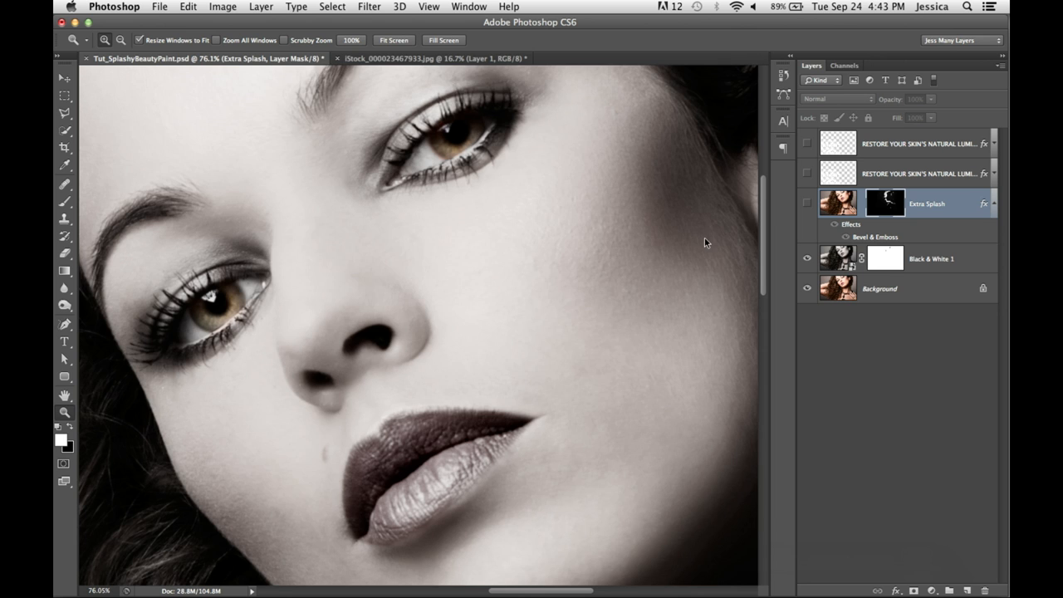
left_click(806, 203)
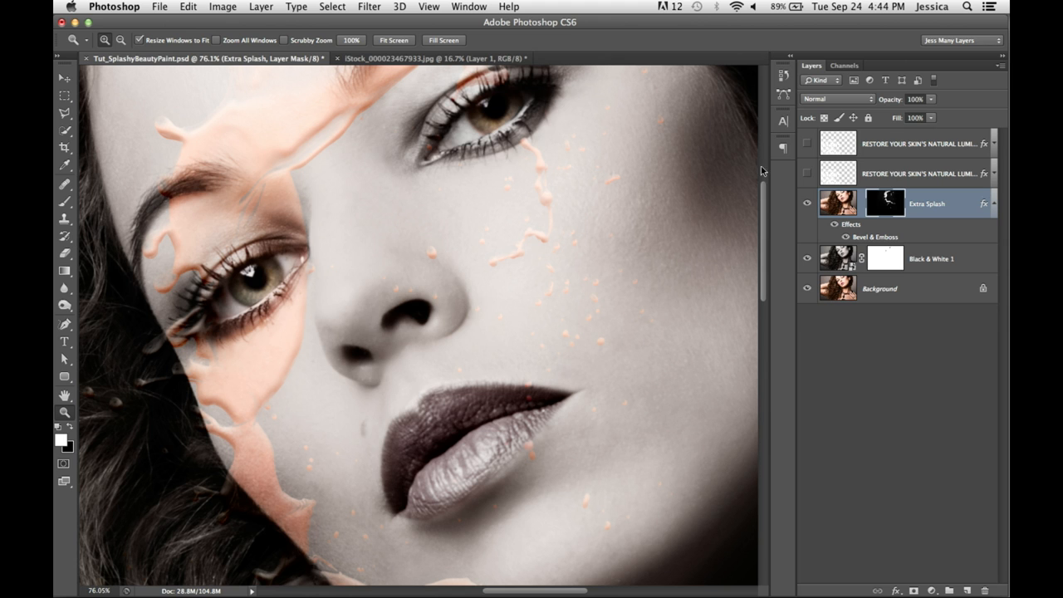
mouse_move(421, 90)
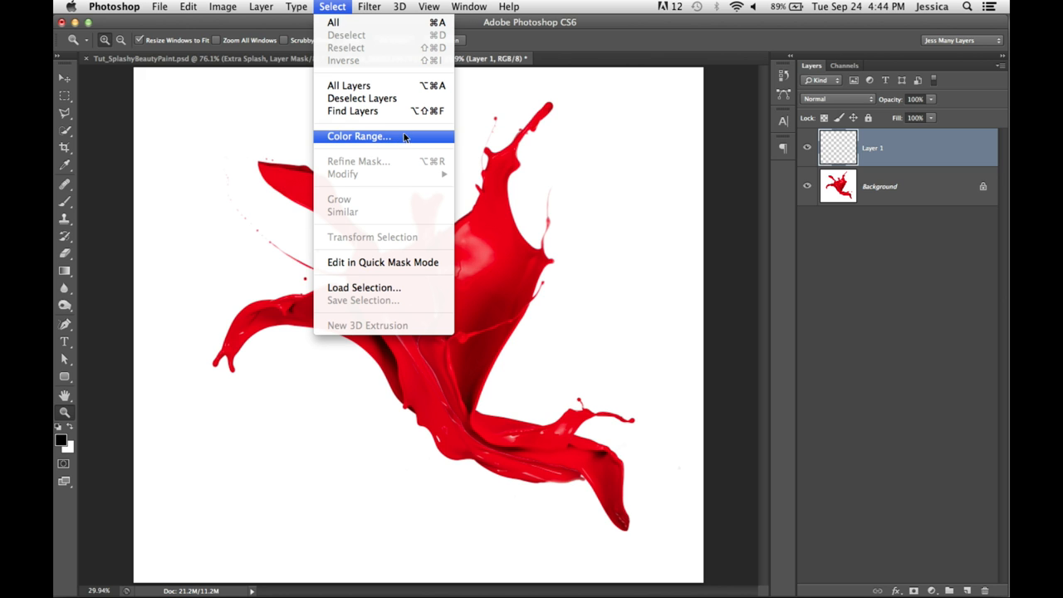
Start a Color Range selection of the red paint, previewed in Grayscale.
left_click(358, 135)
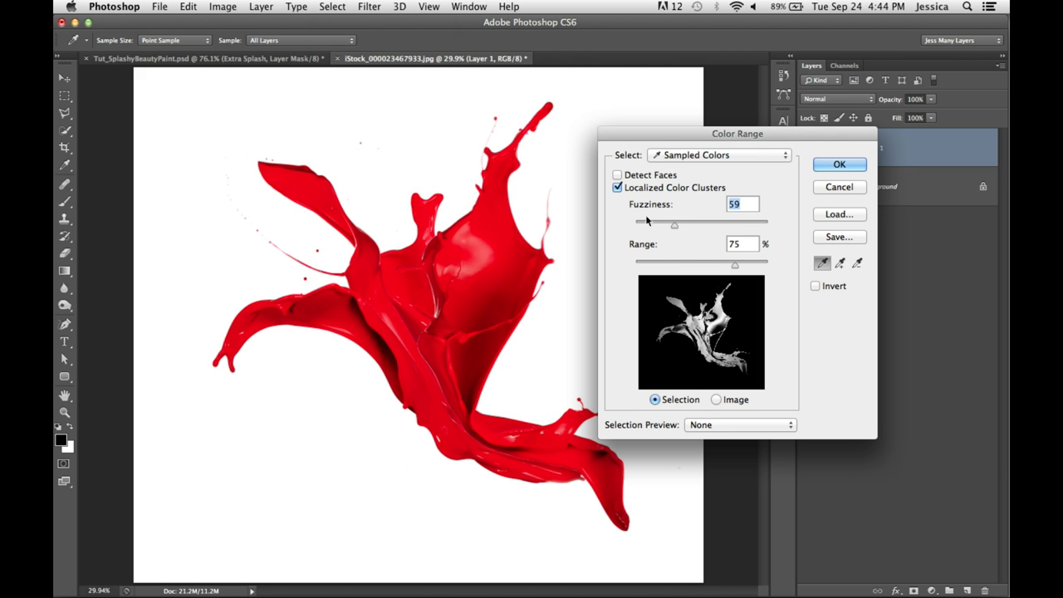
mouse_move(715, 281)
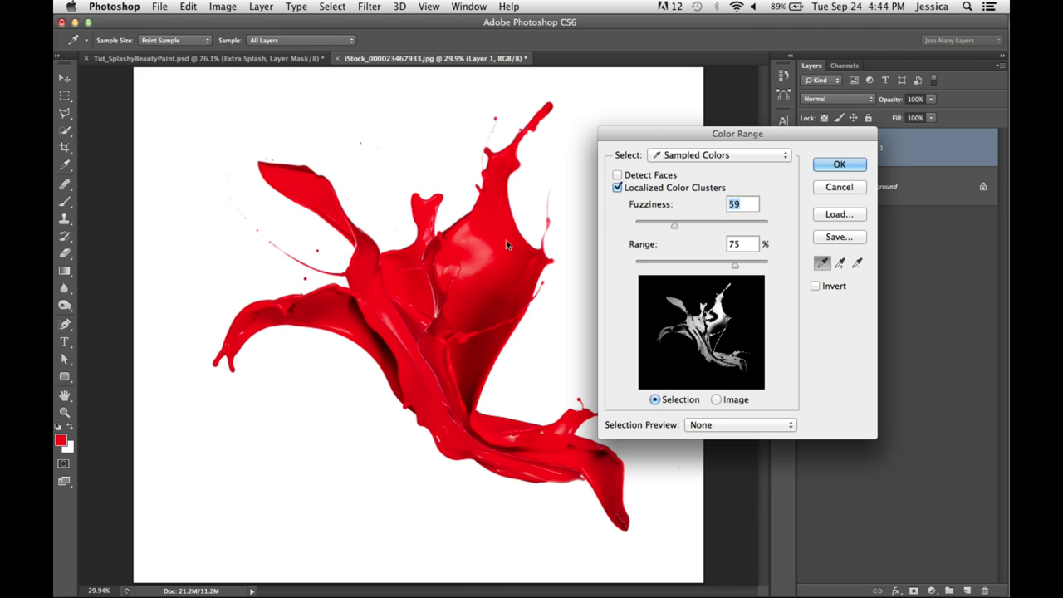
mouse_move(734, 268)
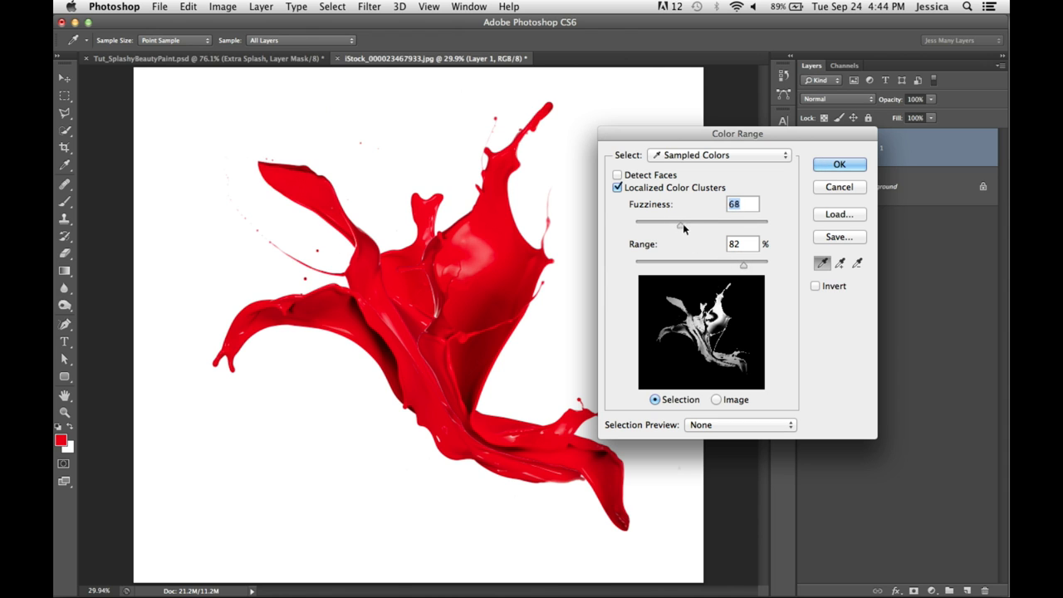
left_click_drag(681, 225, 687, 225)
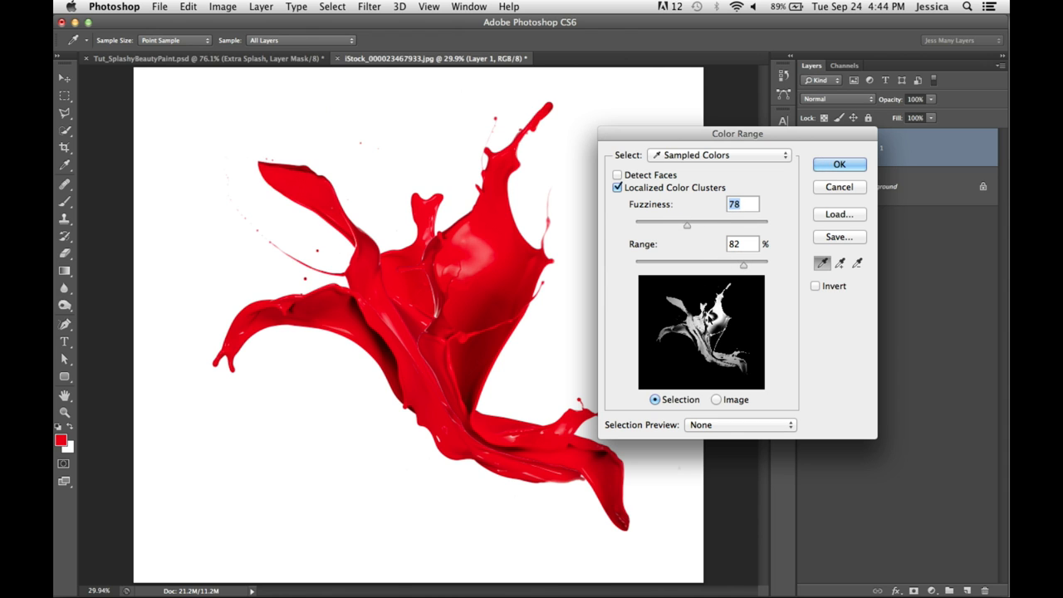
left_click(739, 424)
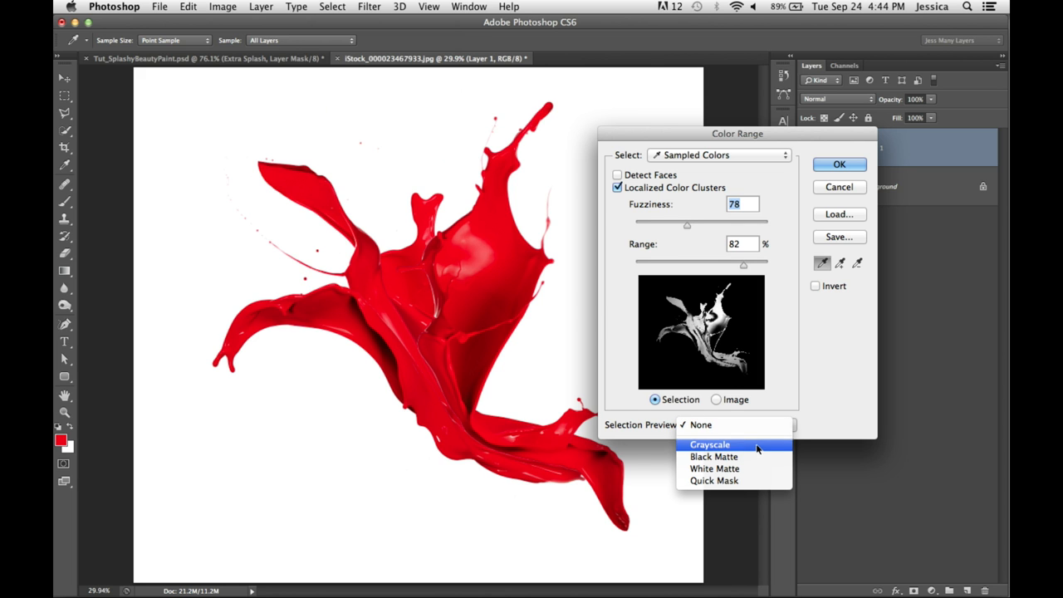
left_click(710, 444)
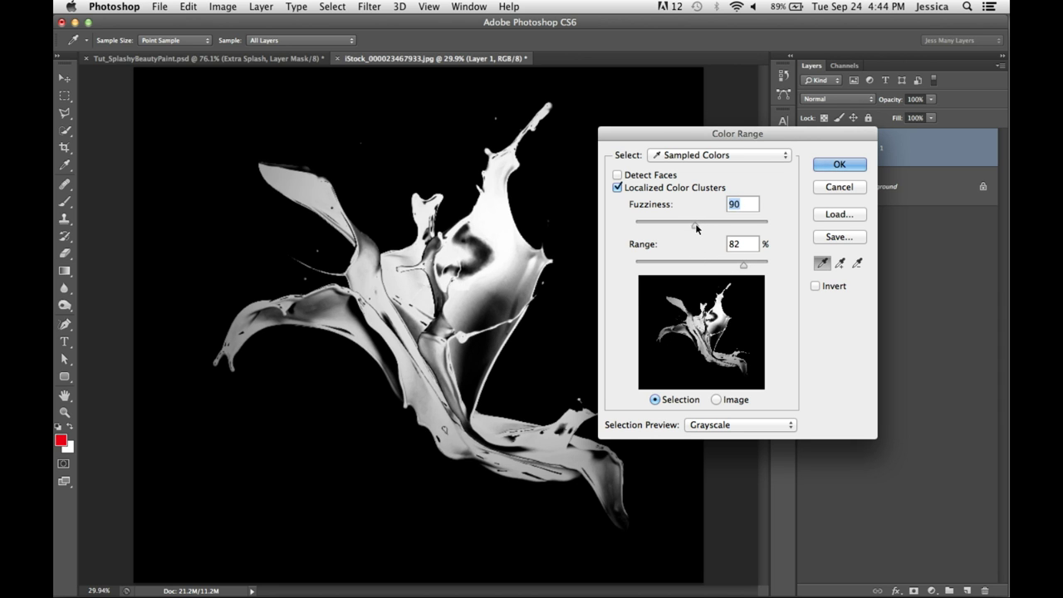
Tune the Color Range fuzziness to 117 and range to 91%.
left_click_drag(696, 222, 723, 223)
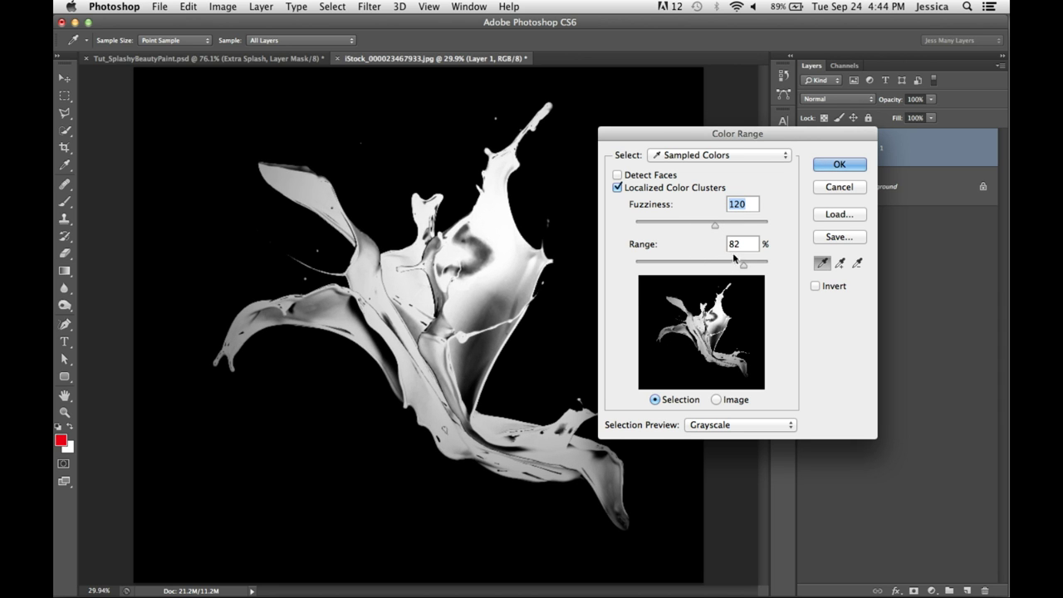
left_click_drag(733, 262, 747, 261)
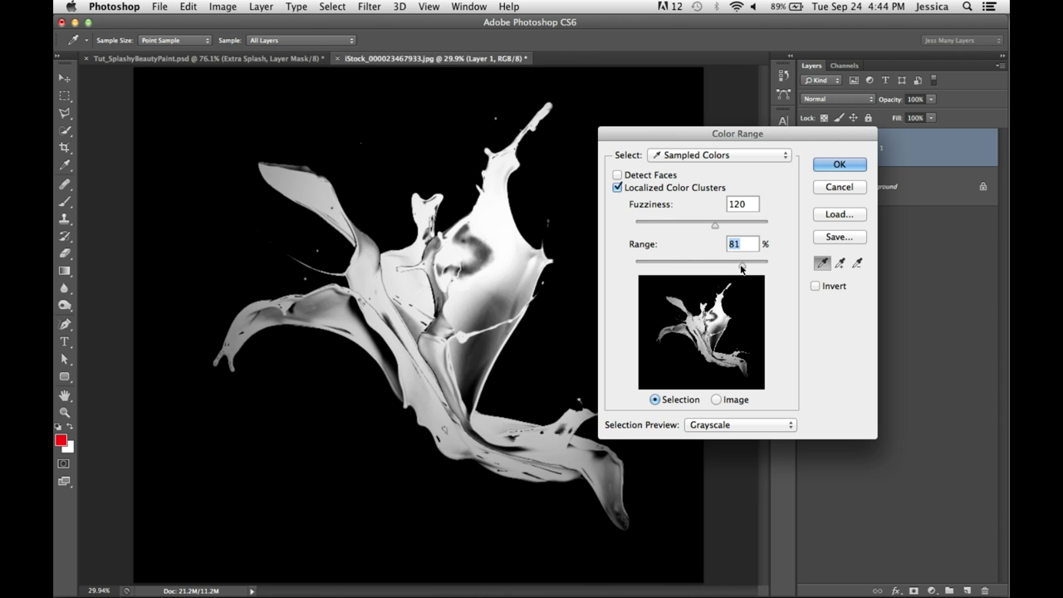
left_click_drag(742, 266, 706, 266)
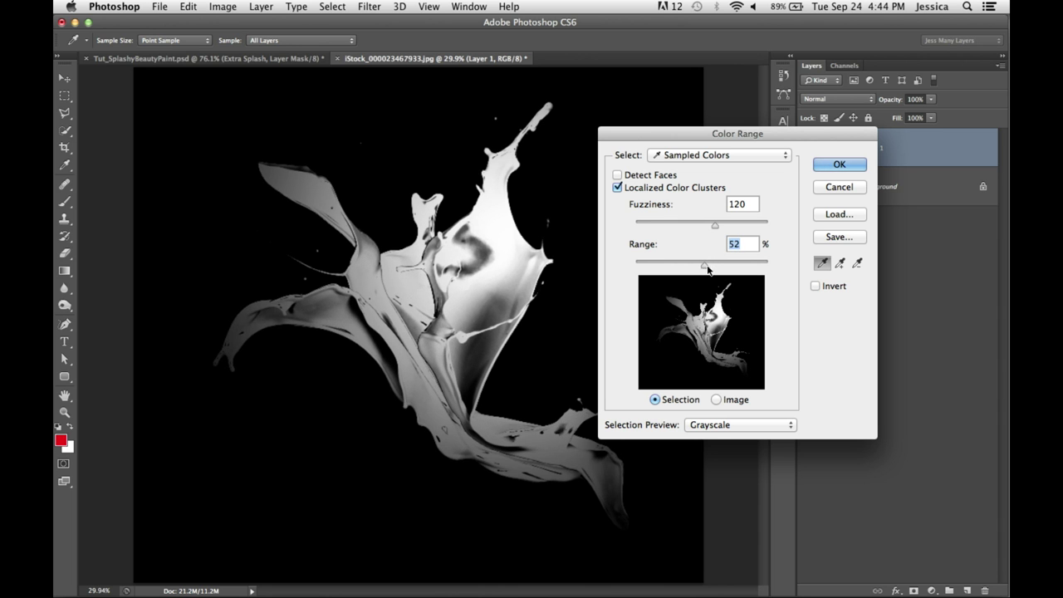
left_click_drag(705, 264, 731, 264)
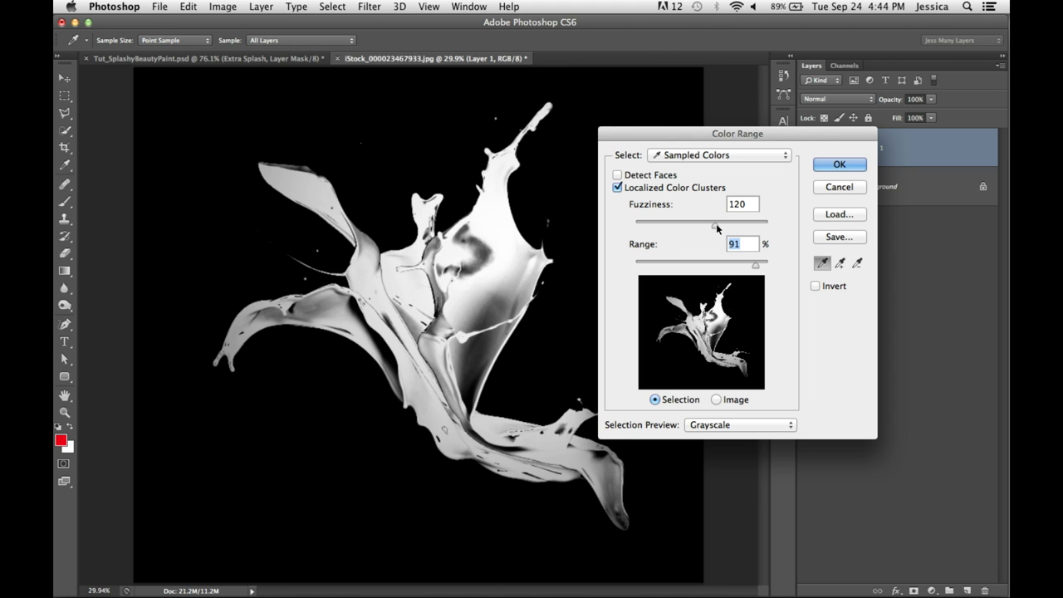
mouse_move(706, 237)
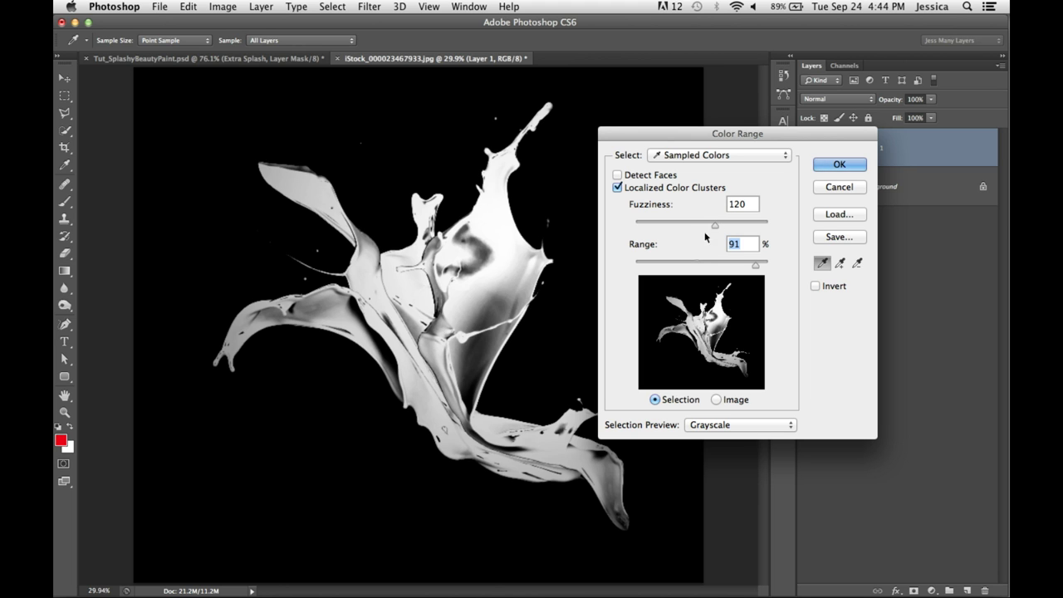
left_click_drag(714, 225, 704, 225)
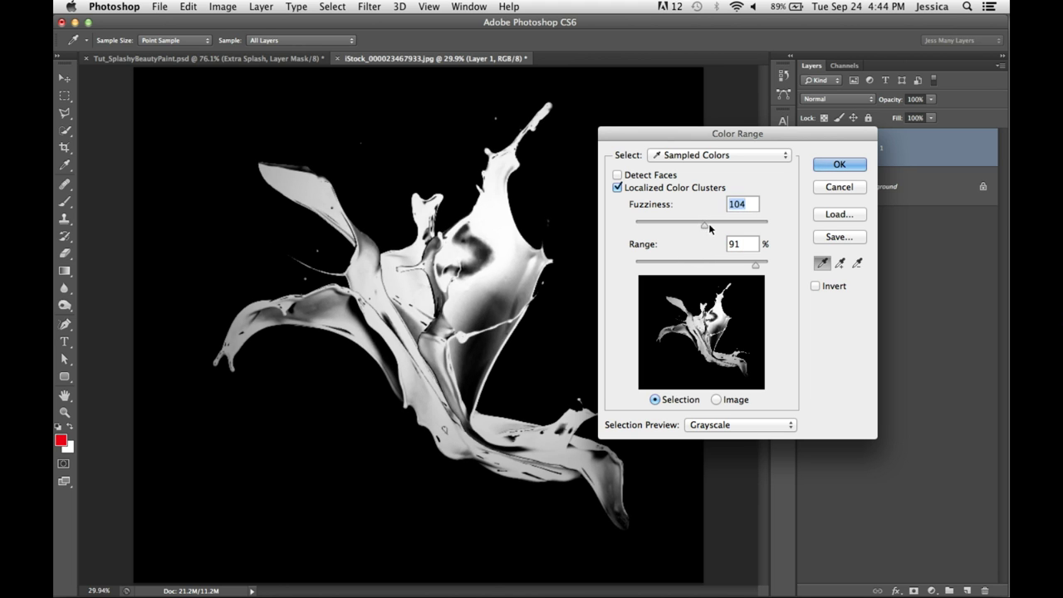
left_click_drag(704, 225, 713, 224)
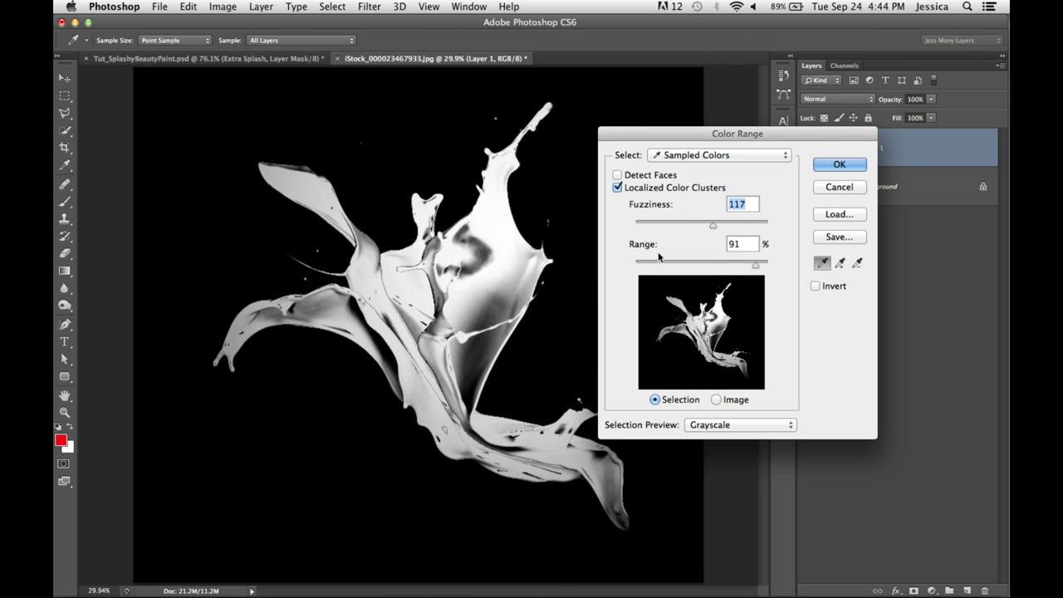
Accept the red paint selection and hide the original red splash background layer.
left_click(838, 163)
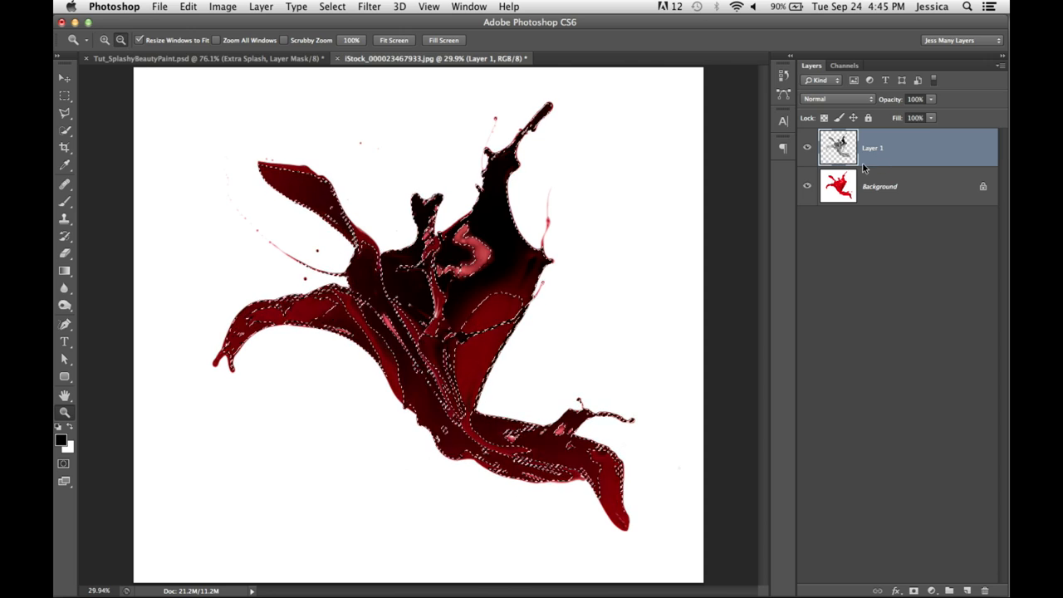
left_click(807, 186)
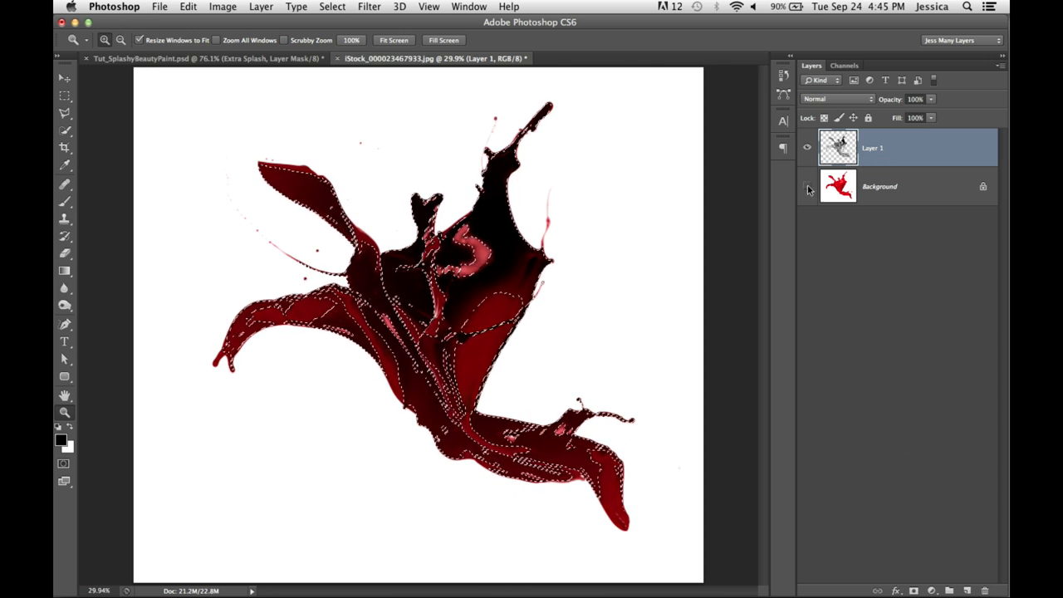
left_click(807, 186)
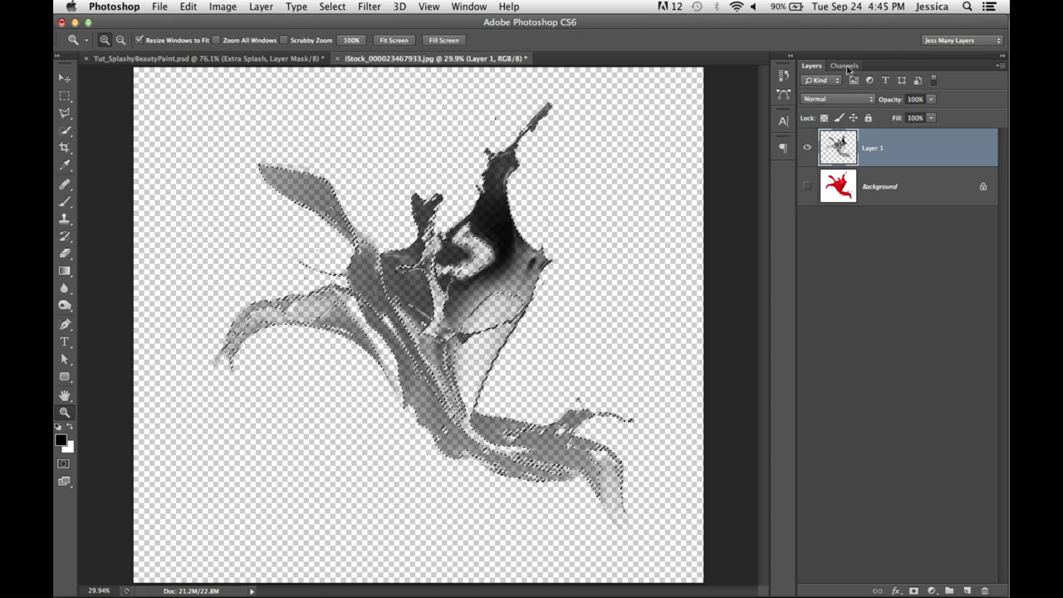
Compare the Blue and Red channels, then duplicate Red as a new channel.
left_click(845, 65)
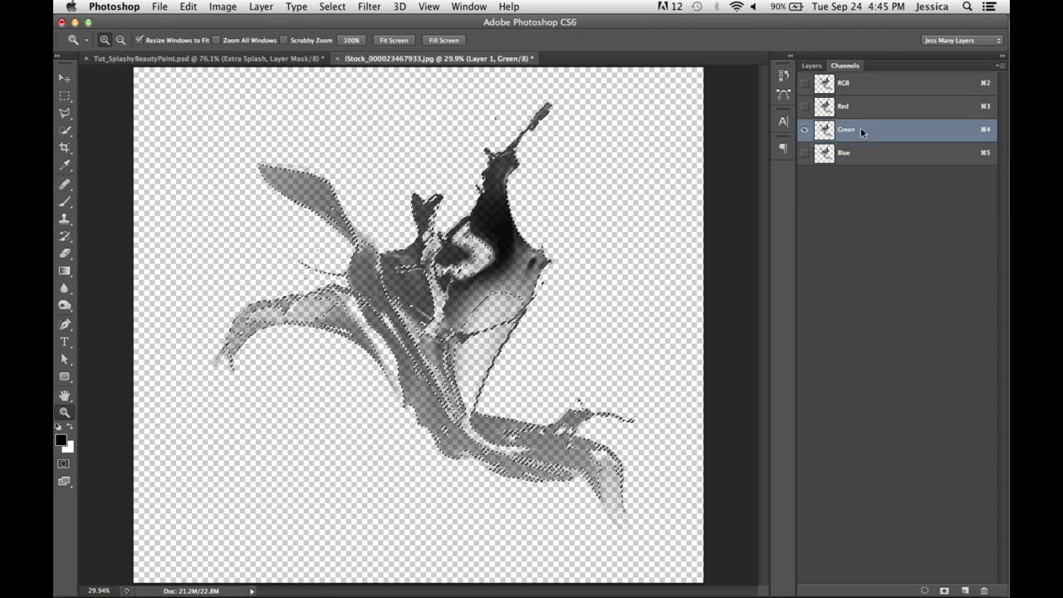
left_click(843, 152)
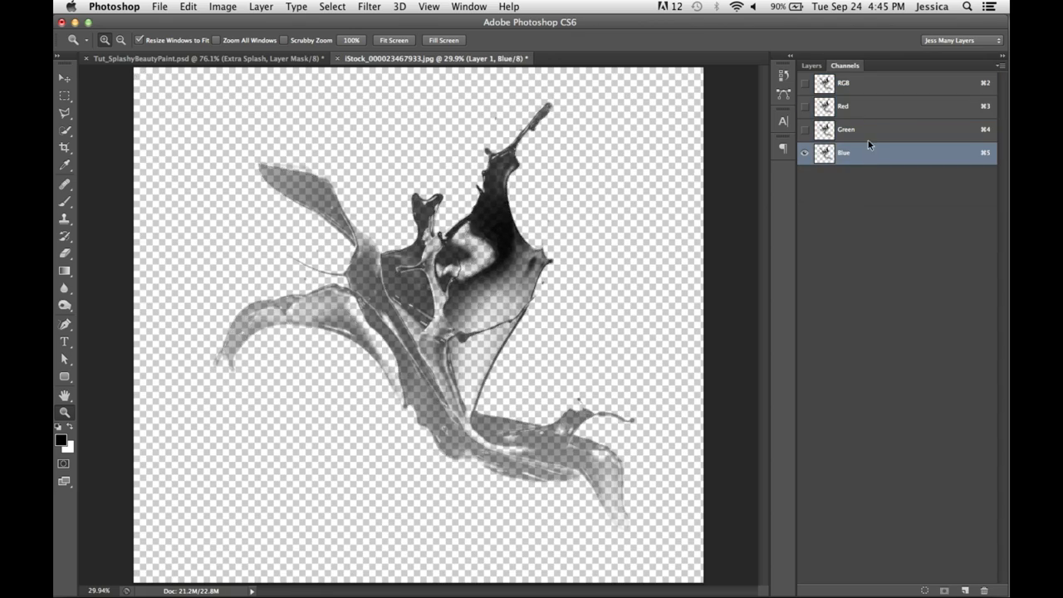
left_click(843, 105)
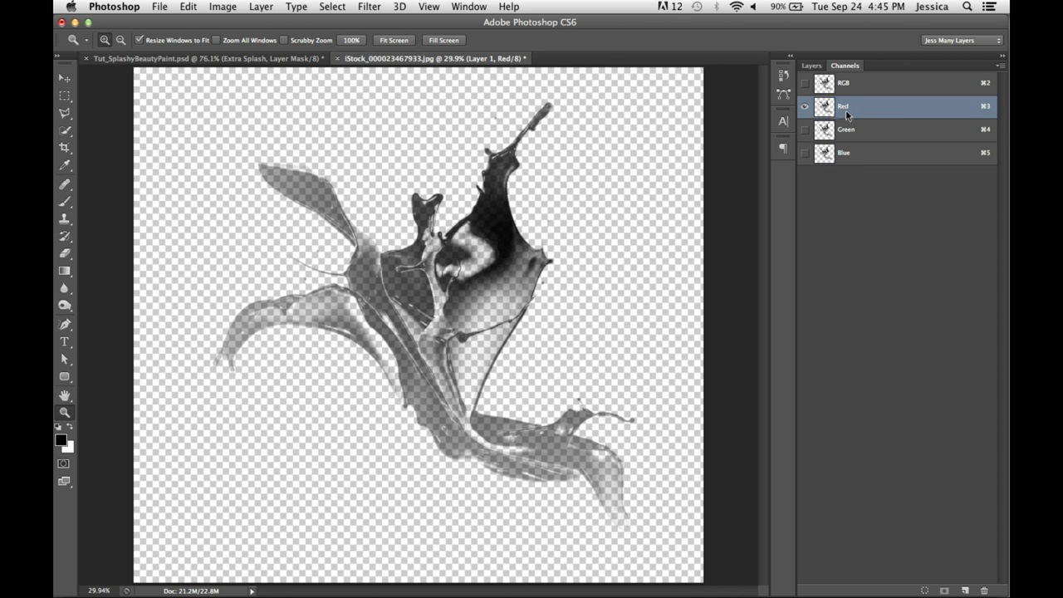
left_click_drag(843, 106, 897, 499)
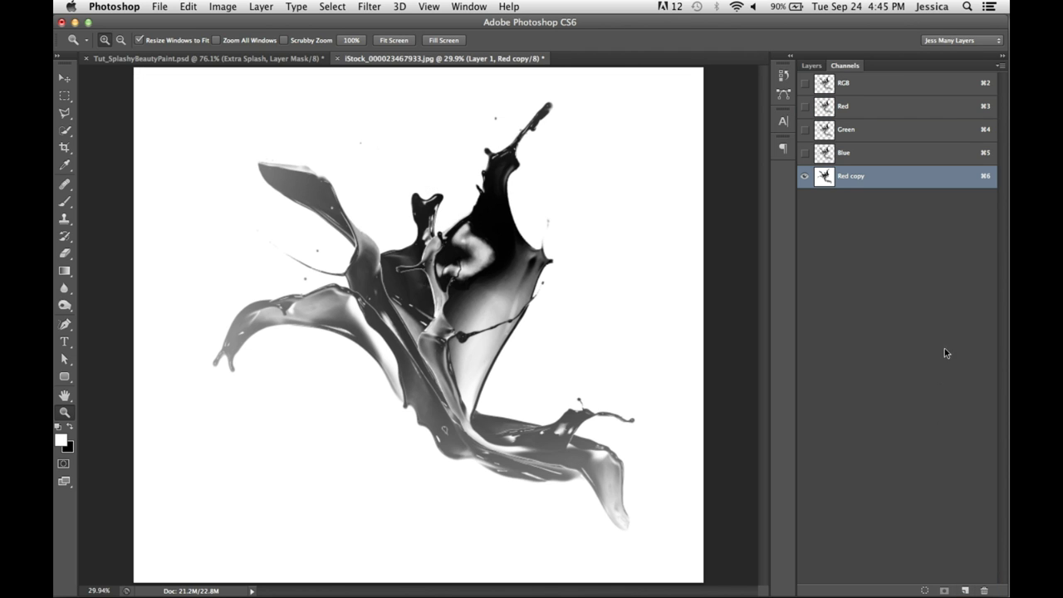
mouse_move(420, 84)
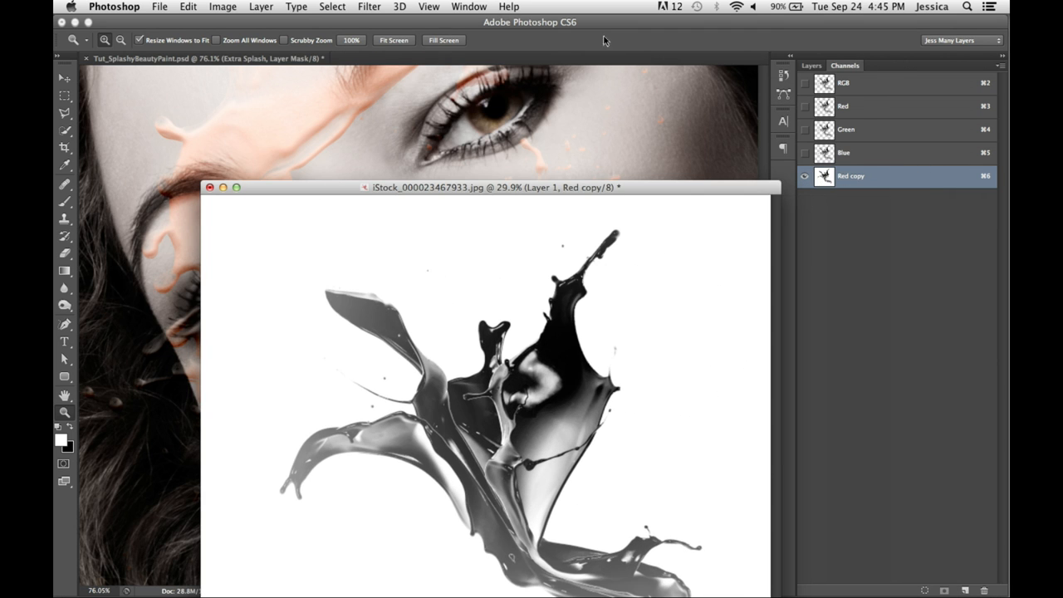
mouse_move(902, 162)
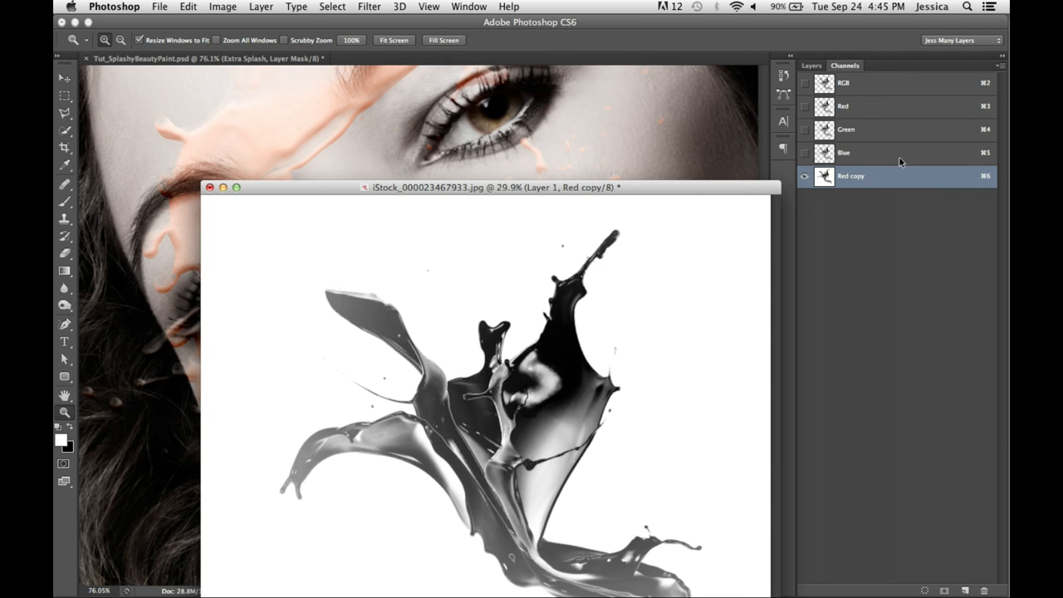
mouse_move(894, 183)
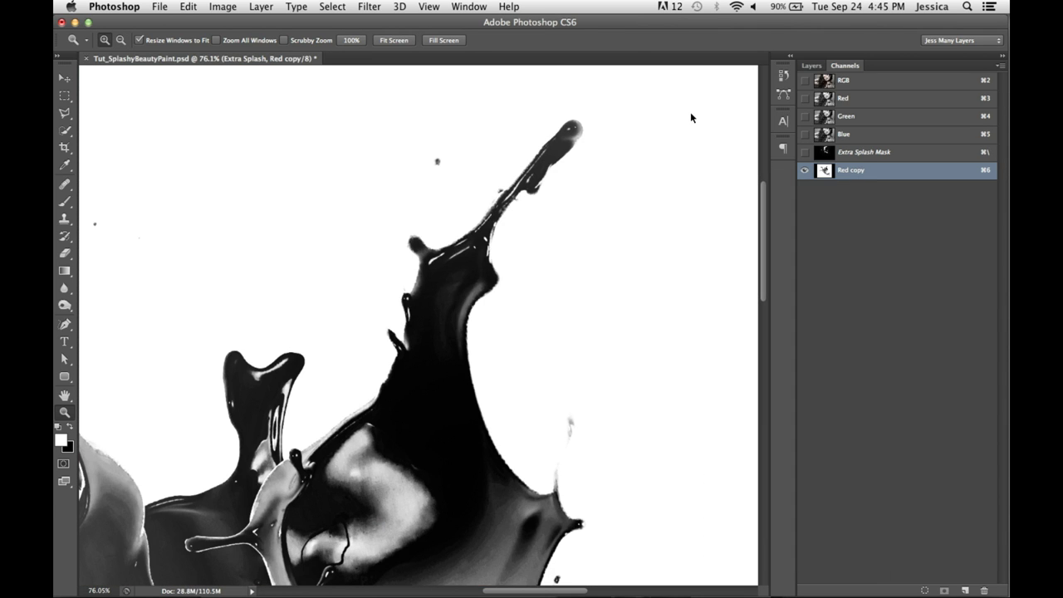
mouse_move(651, 105)
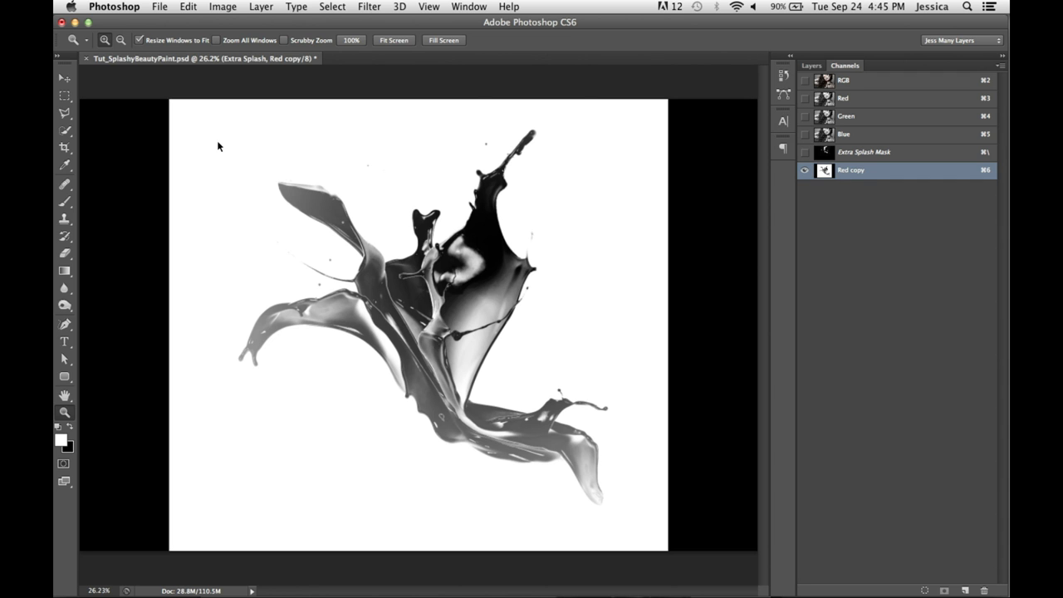
Draw a rectangular marquee selection enclosing the whole splash in the Red copy channel.
left_click_drag(206, 123, 476, 343)
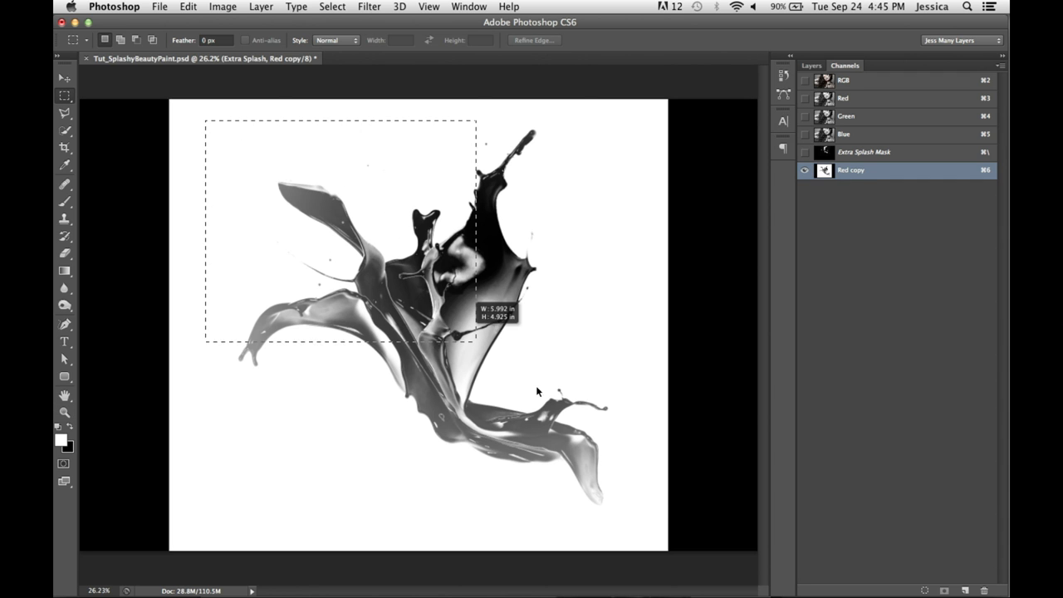
left_click_drag(469, 337, 627, 519)
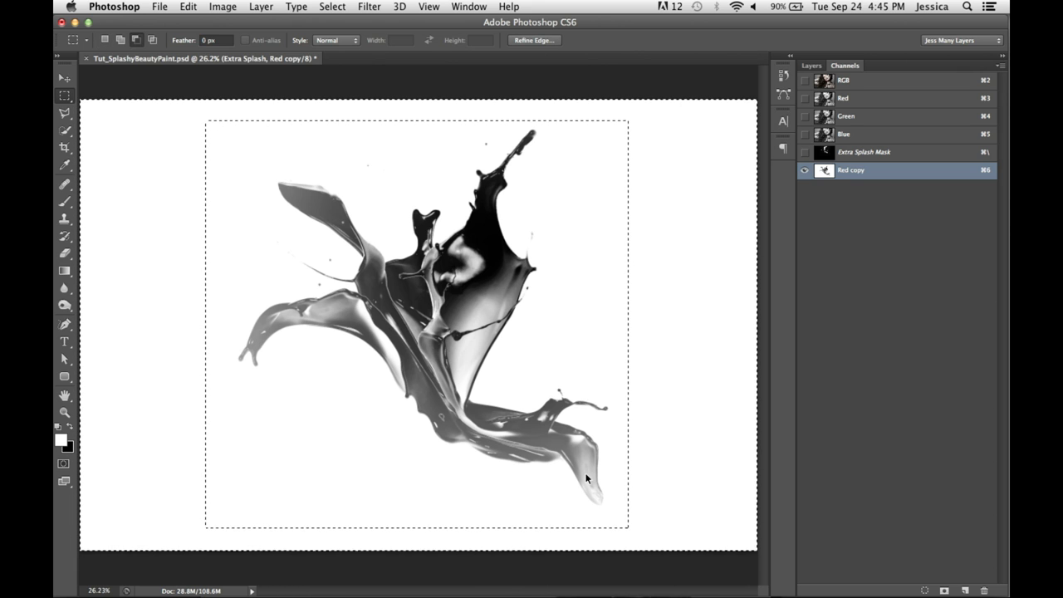
mouse_move(656, 88)
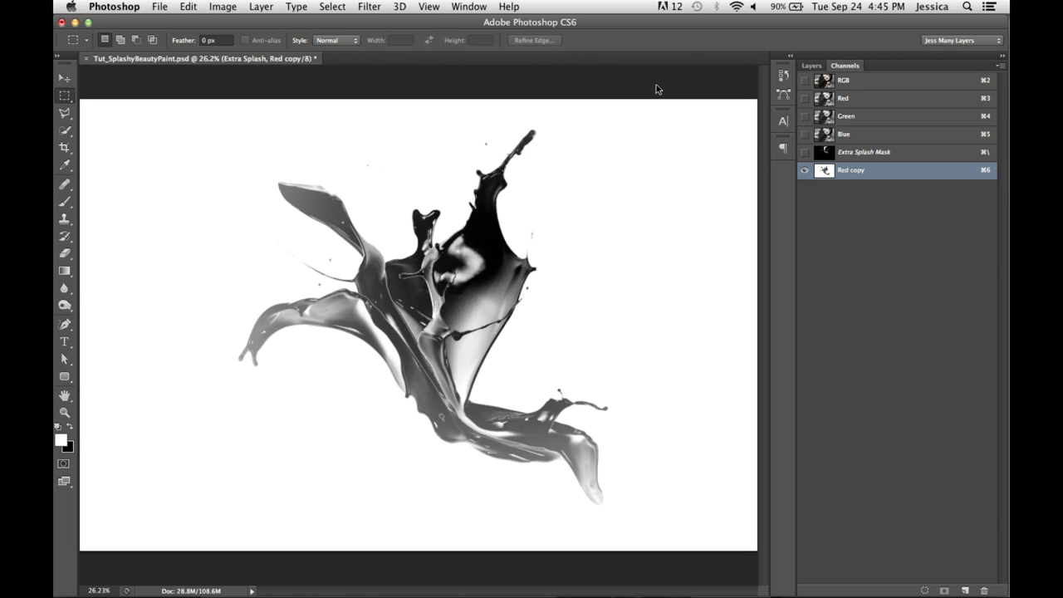
mouse_move(685, 203)
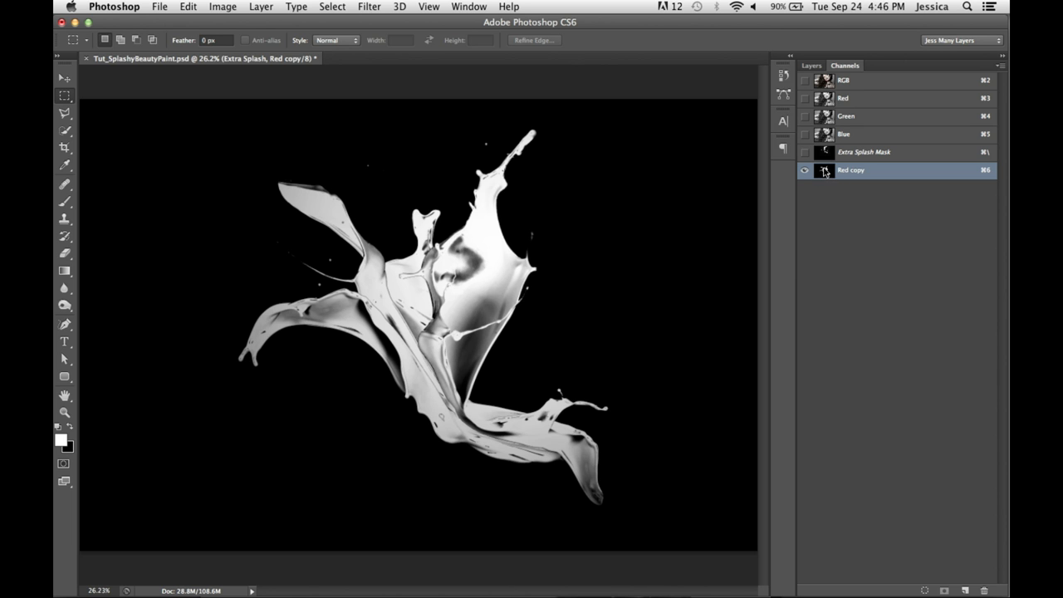
Load the inverted Red copy channel as a splash-shaped selection.
left_click(825, 171)
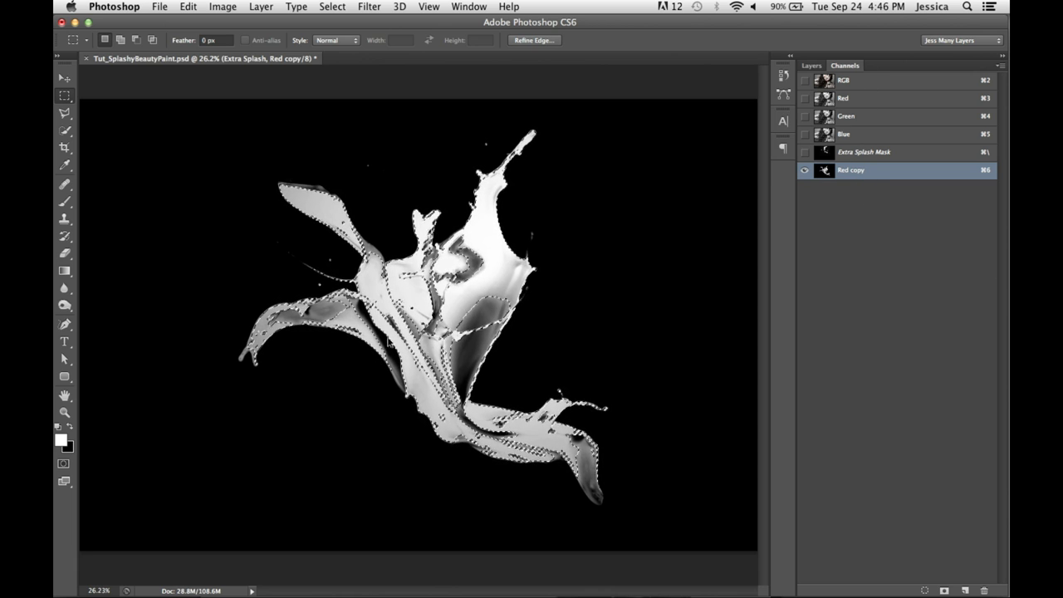
left_click_drag(397, 124, 657, 408)
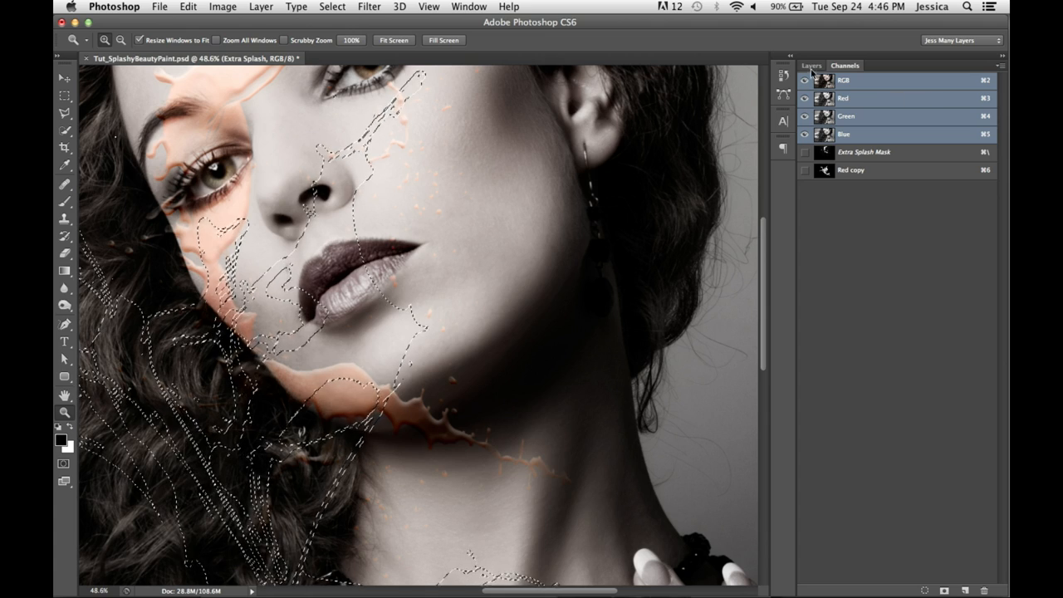
Add a layer mask to Background copy from the splash selection.
left_click(811, 64)
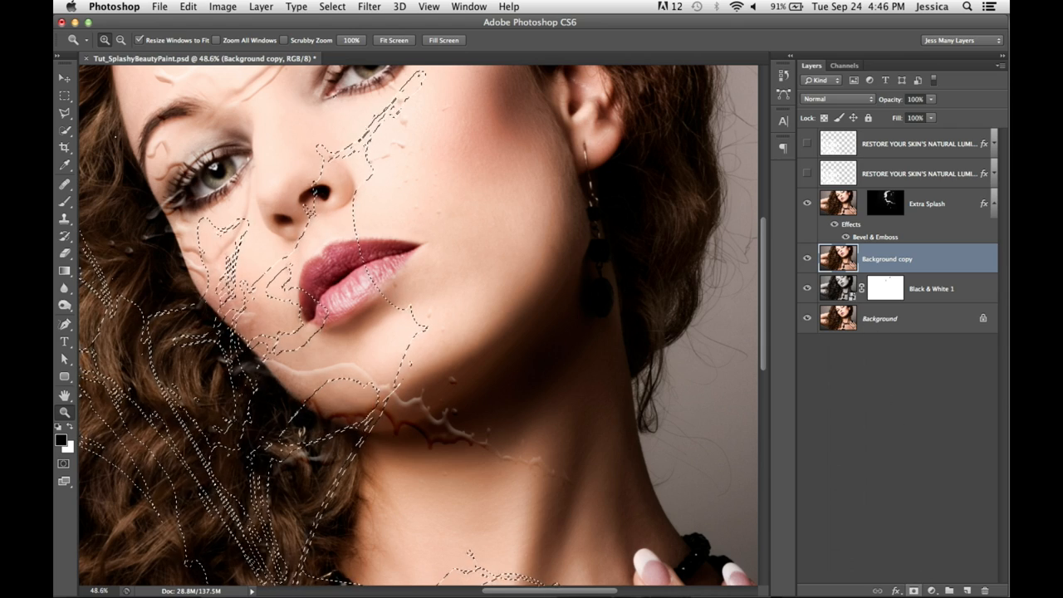
left_click(931, 590)
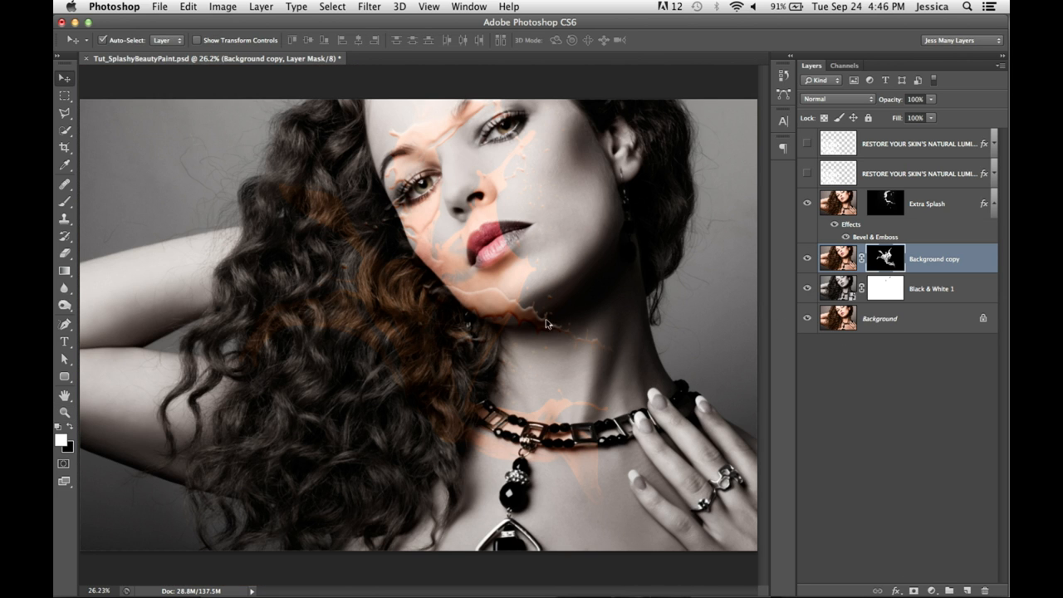
Place Background copy above Extra Splash and unlink its splash mask from the photo.
left_click(927, 204)
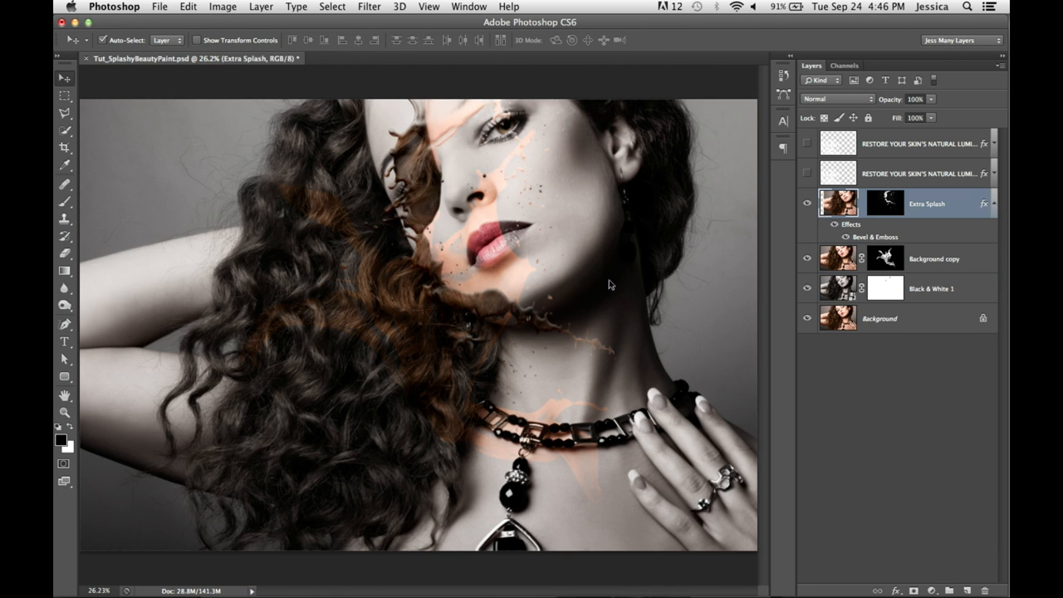
left_click(934, 258)
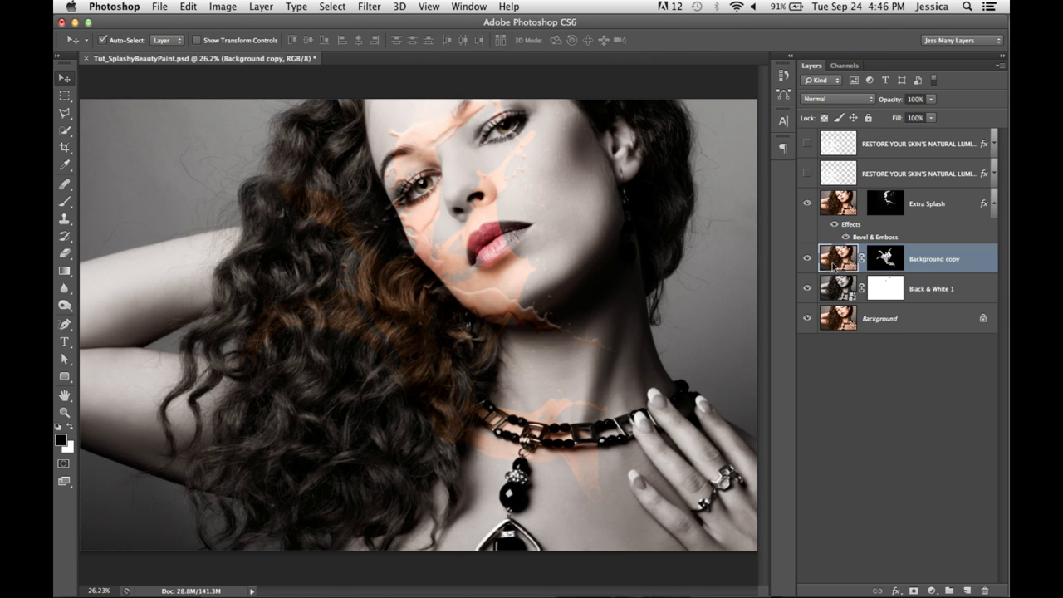
left_click(926, 204)
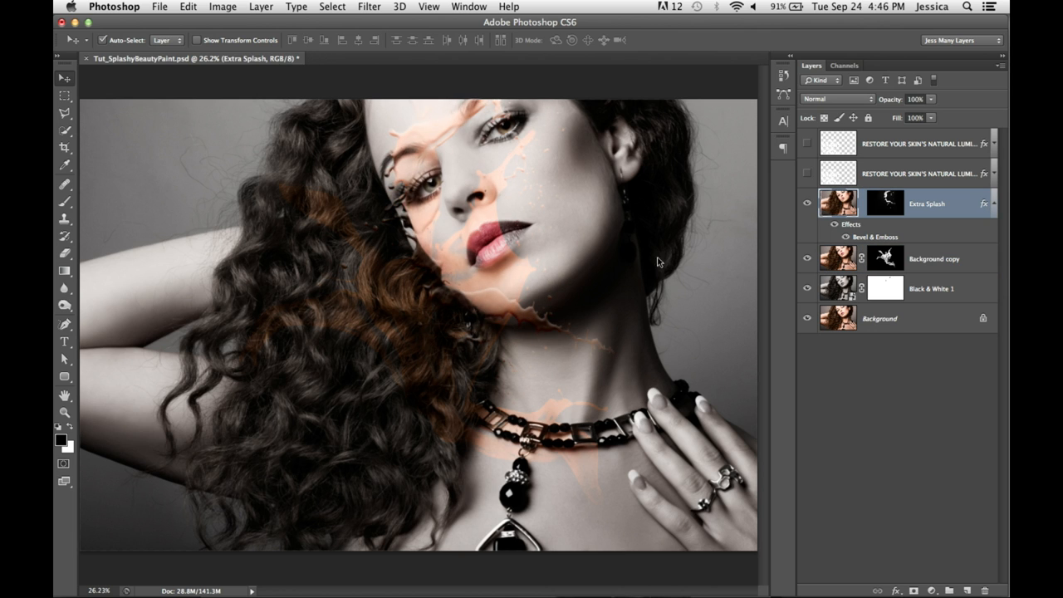
left_click(934, 259)
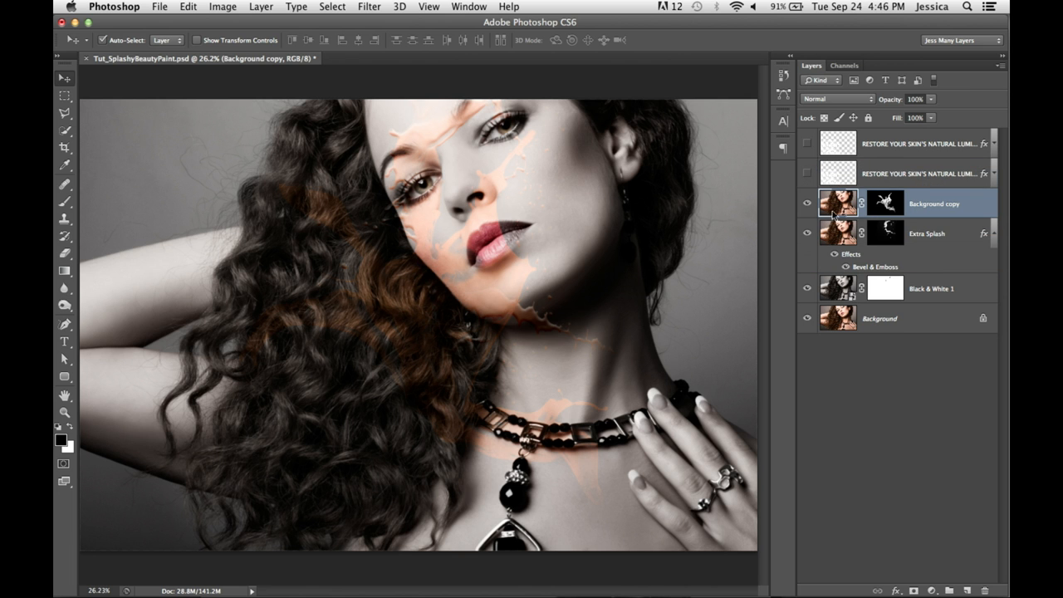
left_click_drag(499, 249, 610, 257)
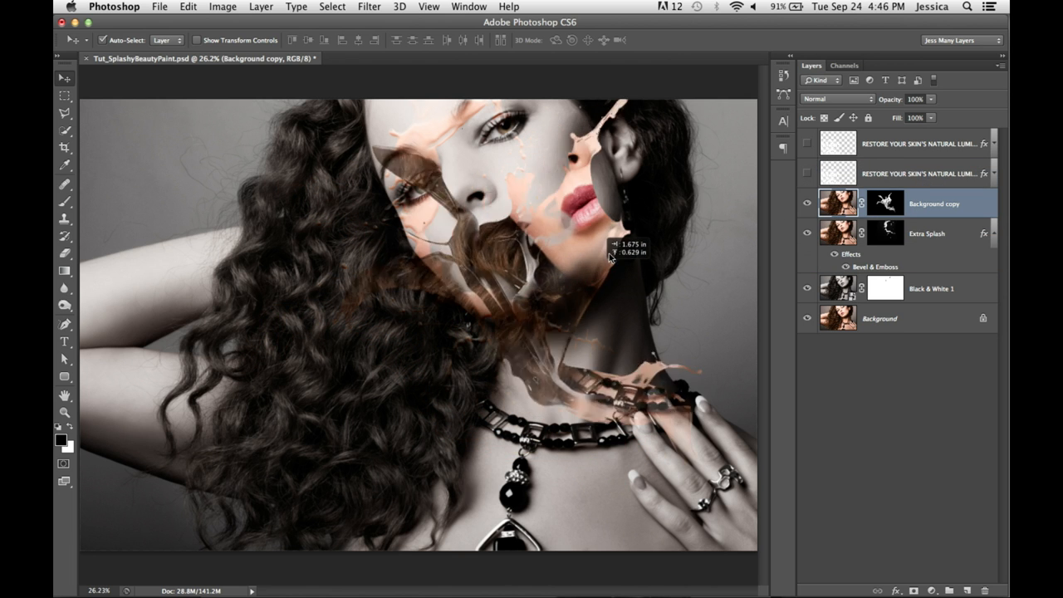
left_click_drag(610, 257, 494, 314)
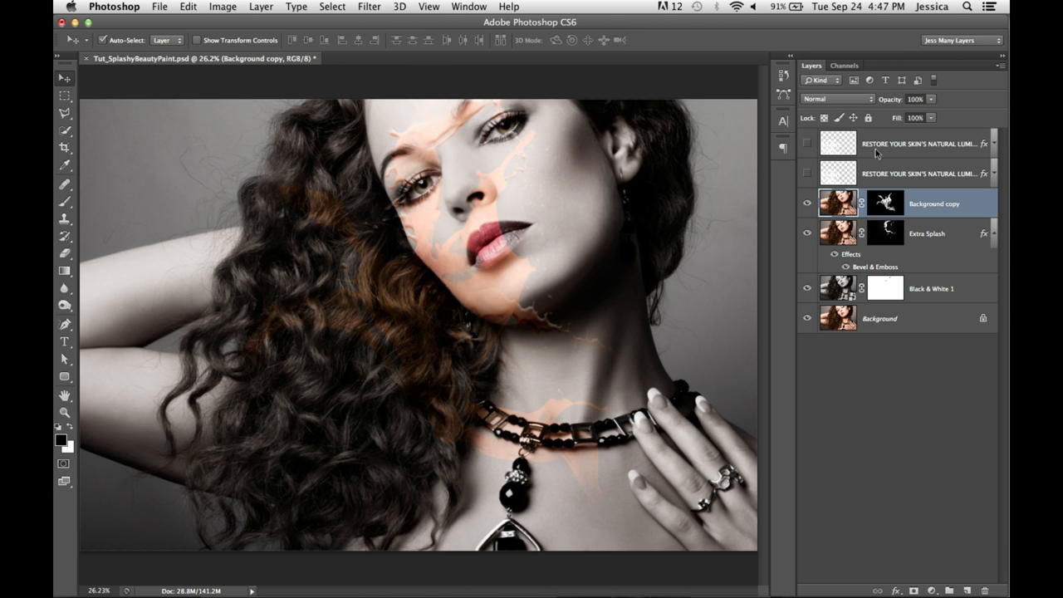
mouse_move(863, 214)
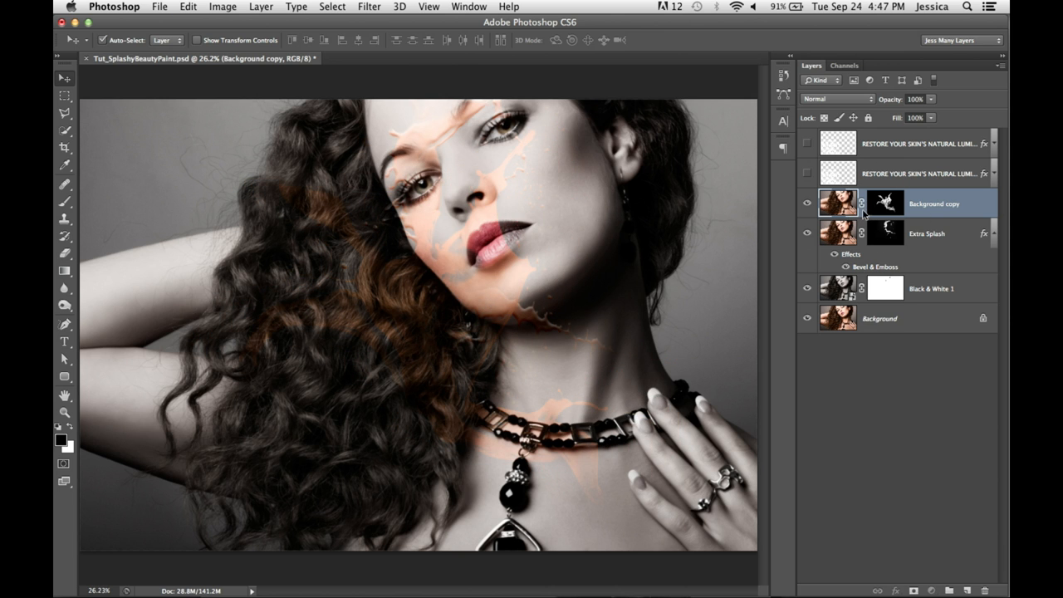
left_click(885, 203)
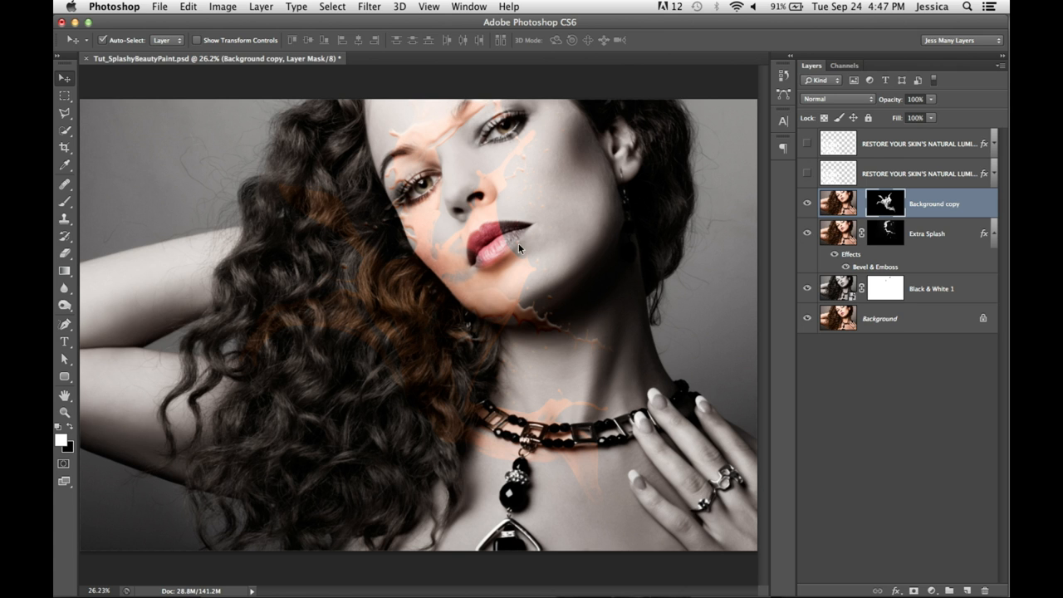
mouse_move(536, 318)
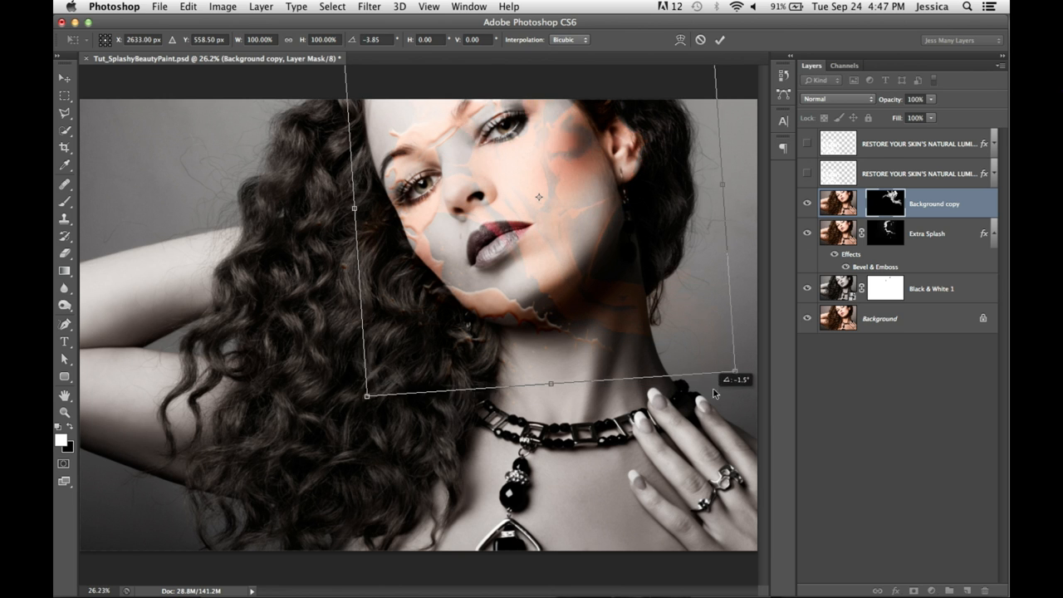
Rotate the splash mask well round and shift it across the face and neck.
left_click_drag(715, 390, 627, 328)
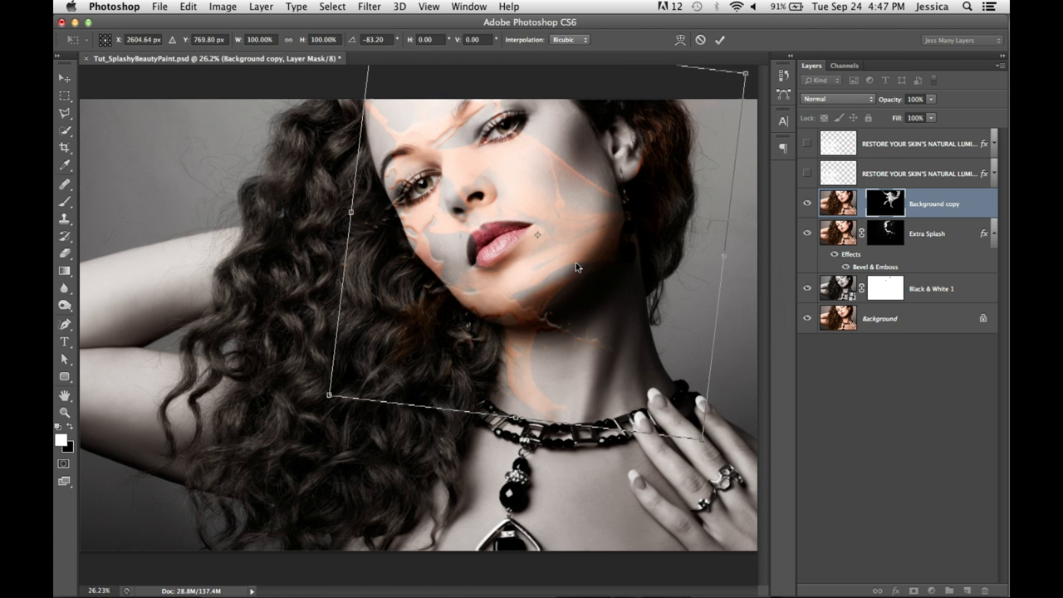
left_click_drag(577, 266, 571, 260)
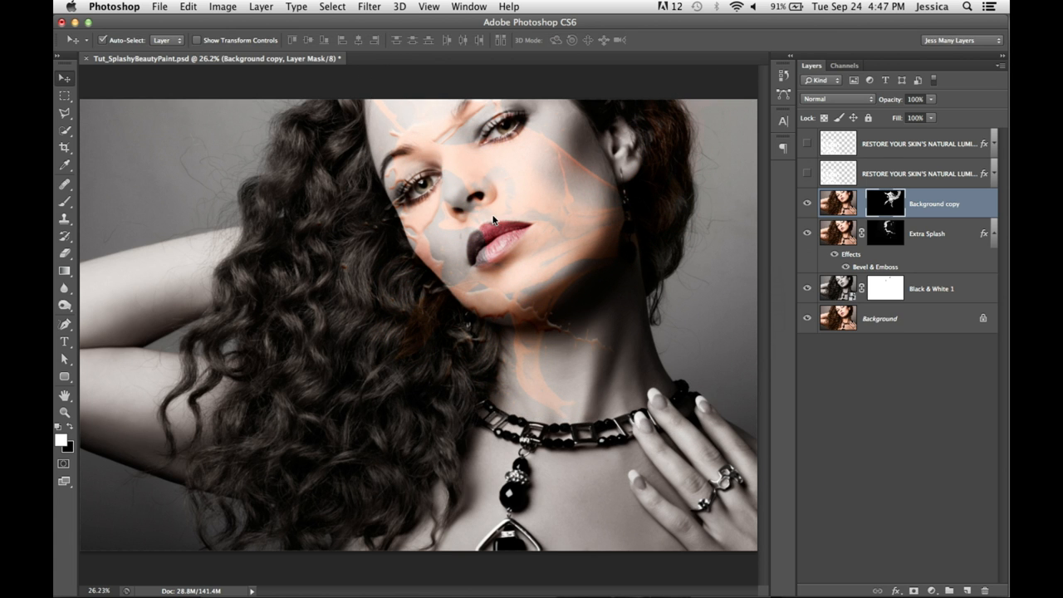
left_click_drag(365, 117, 722, 355)
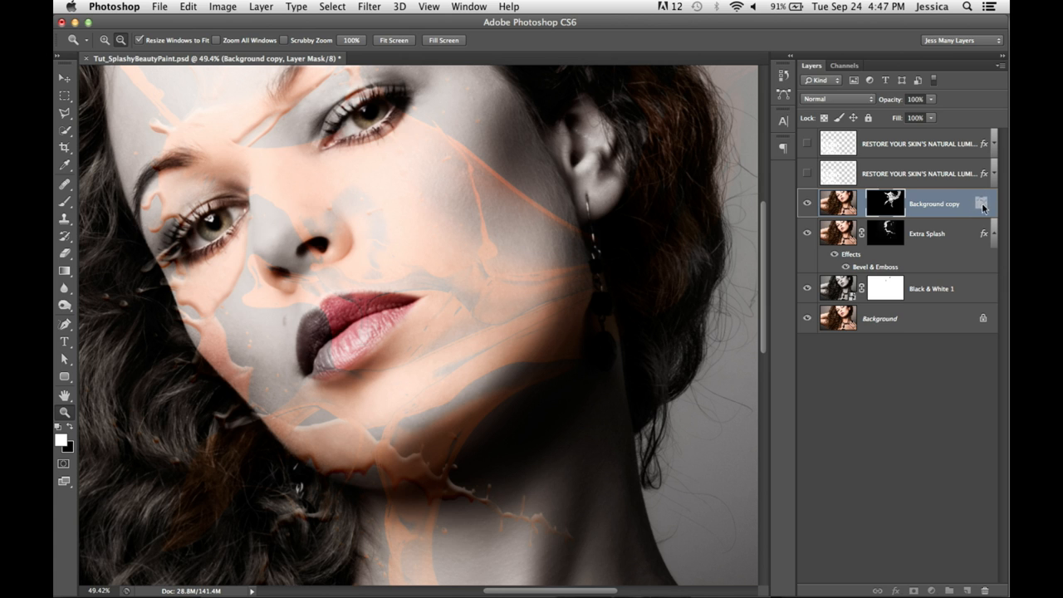
Copy Extra Splash's Bevel & Emboss to Background copy, then disable and re-enable its mask.
left_click(993, 204)
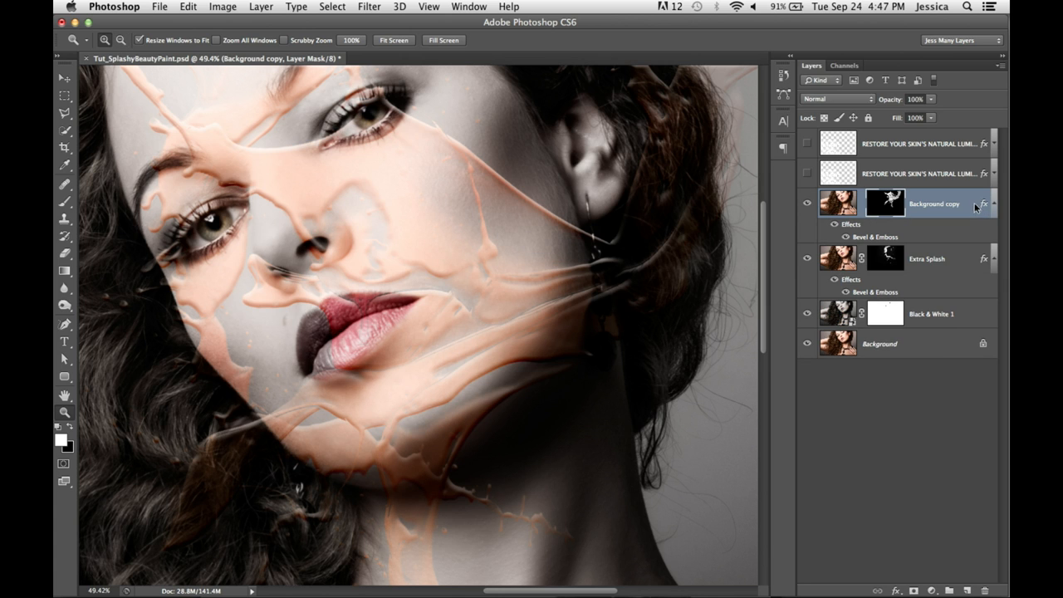
mouse_move(951, 222)
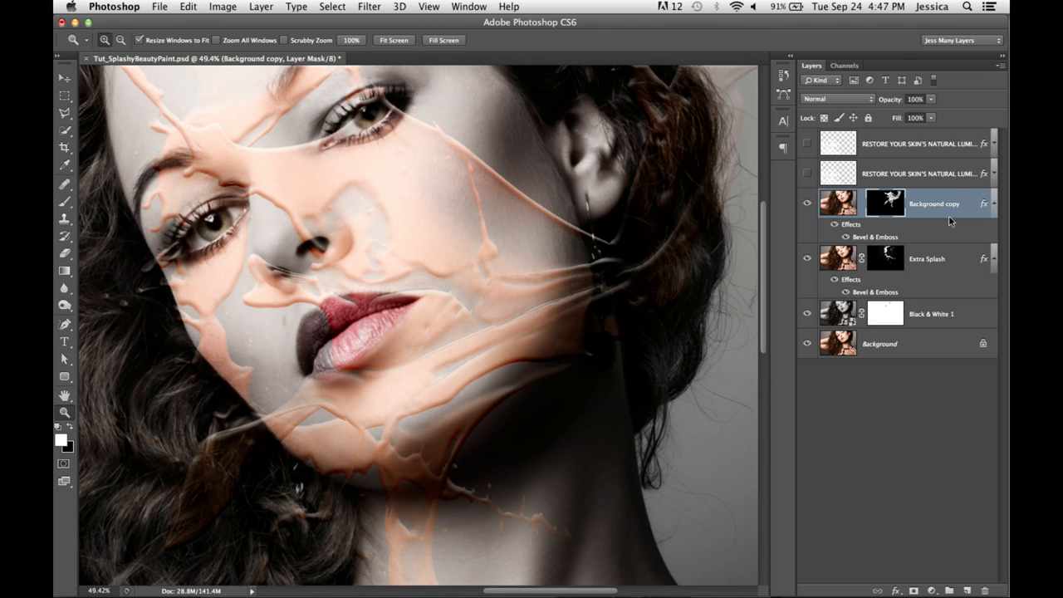
mouse_move(872, 241)
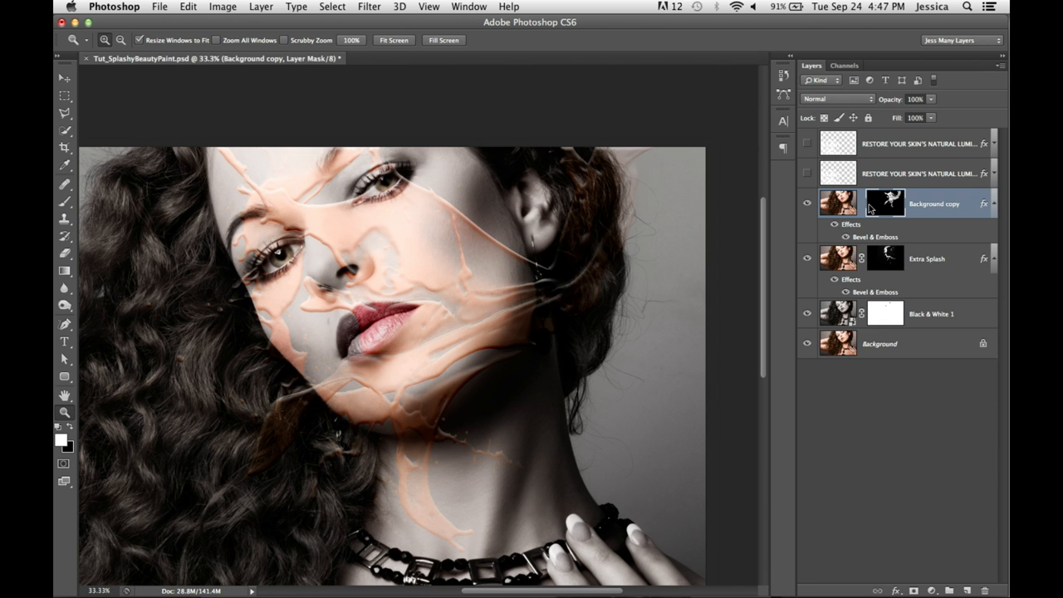
right_click(885, 203)
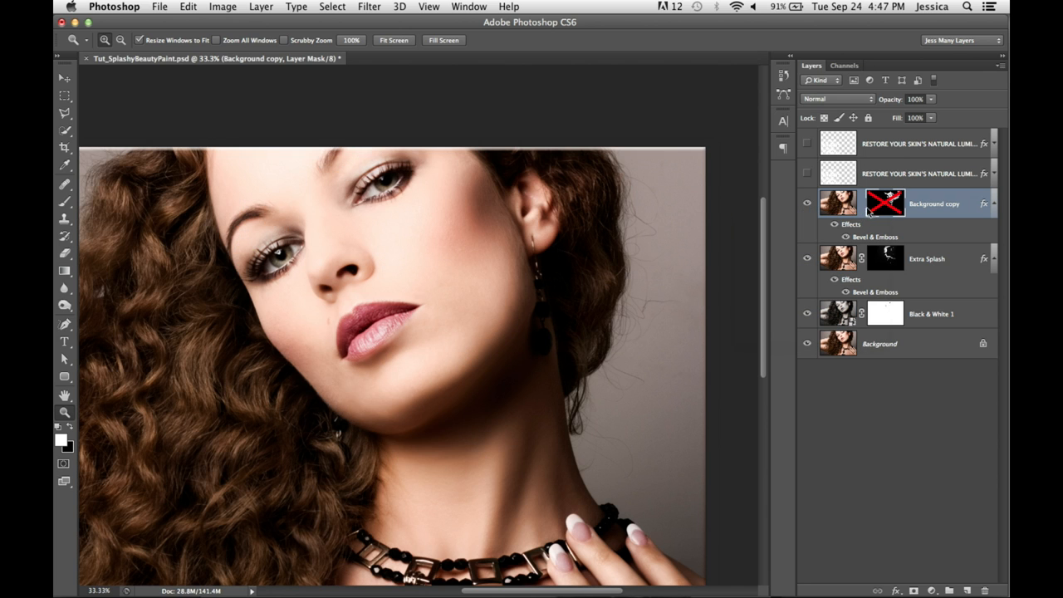
left_click(885, 204)
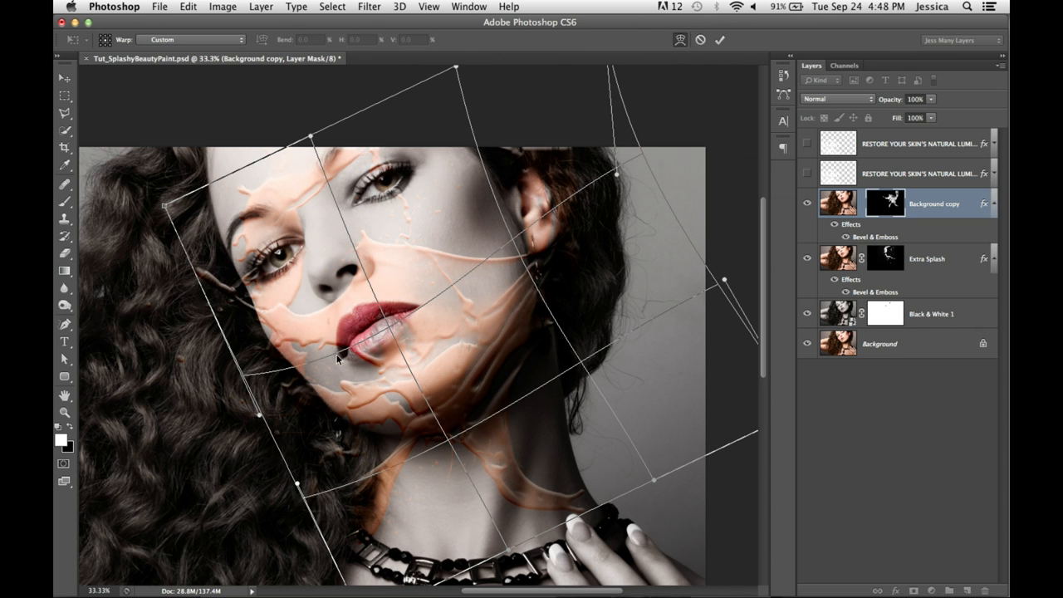
Warp the Background copy splash mask around the face, apply it, and open Bevel & Emboss.
left_click_drag(337, 360, 432, 286)
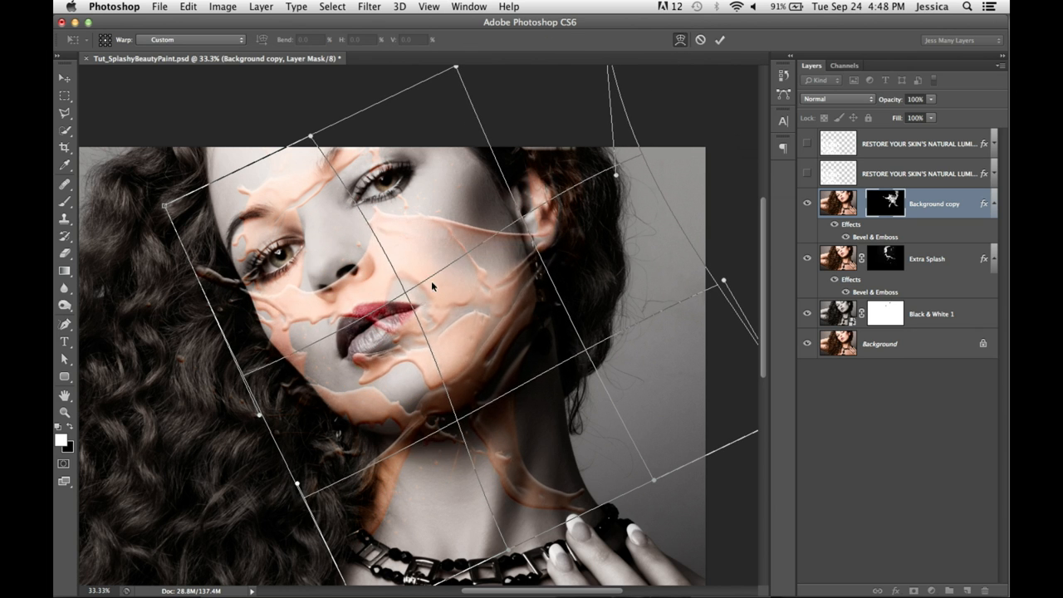
left_click(719, 39)
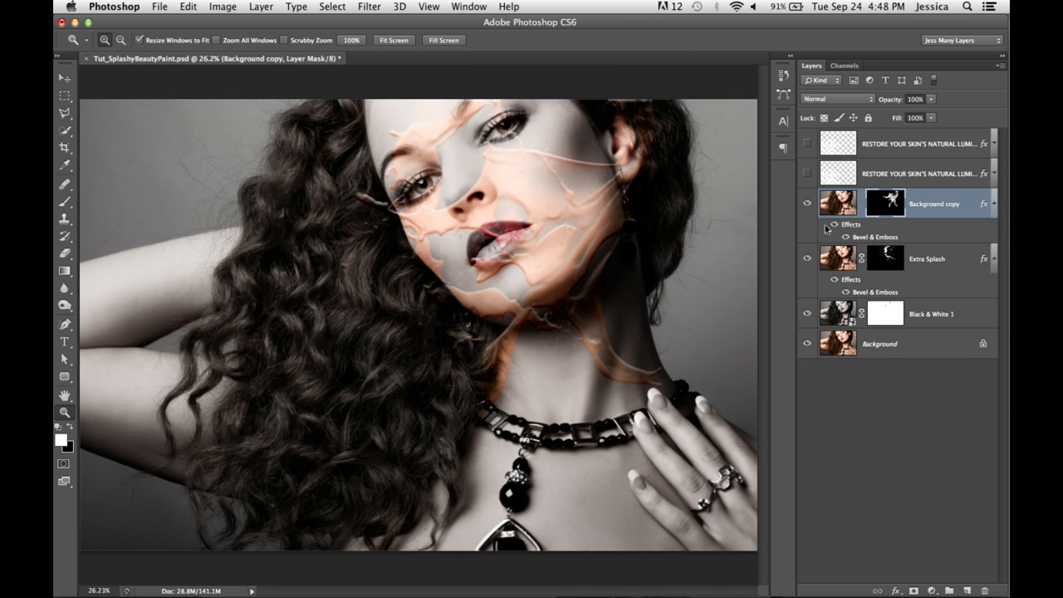
double_click(875, 237)
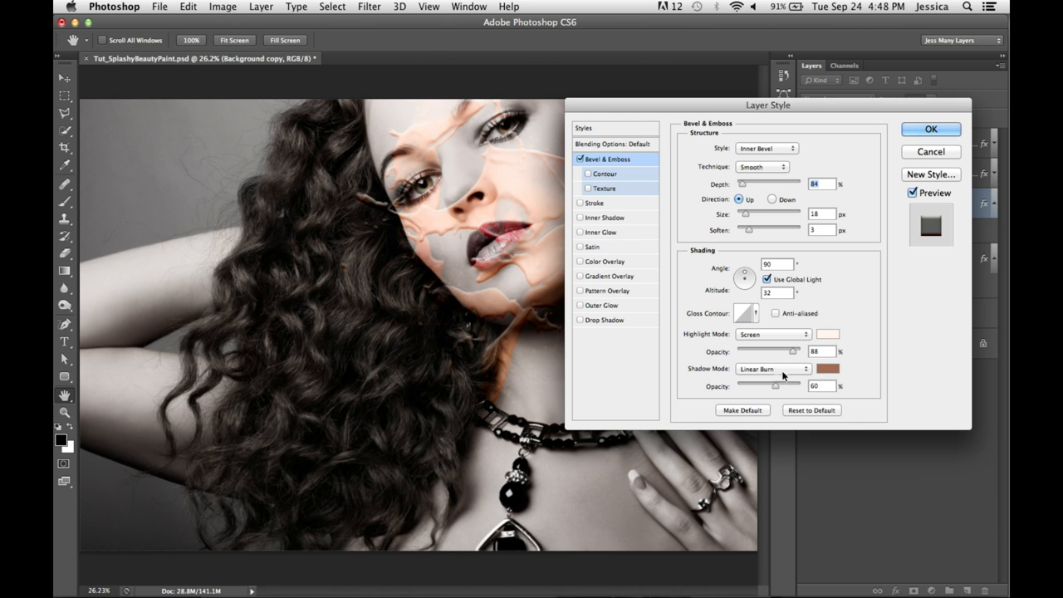
mouse_move(820, 376)
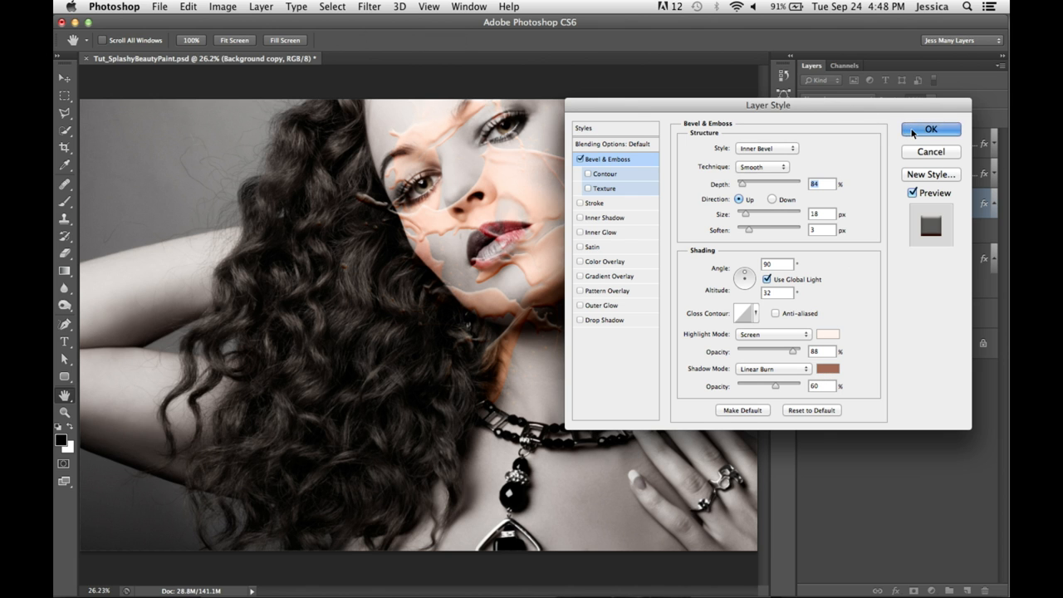
Apply Inner Bevel, Smooth Bevel & Emboss with custom shading colours, then refine the mask.
left_click(930, 129)
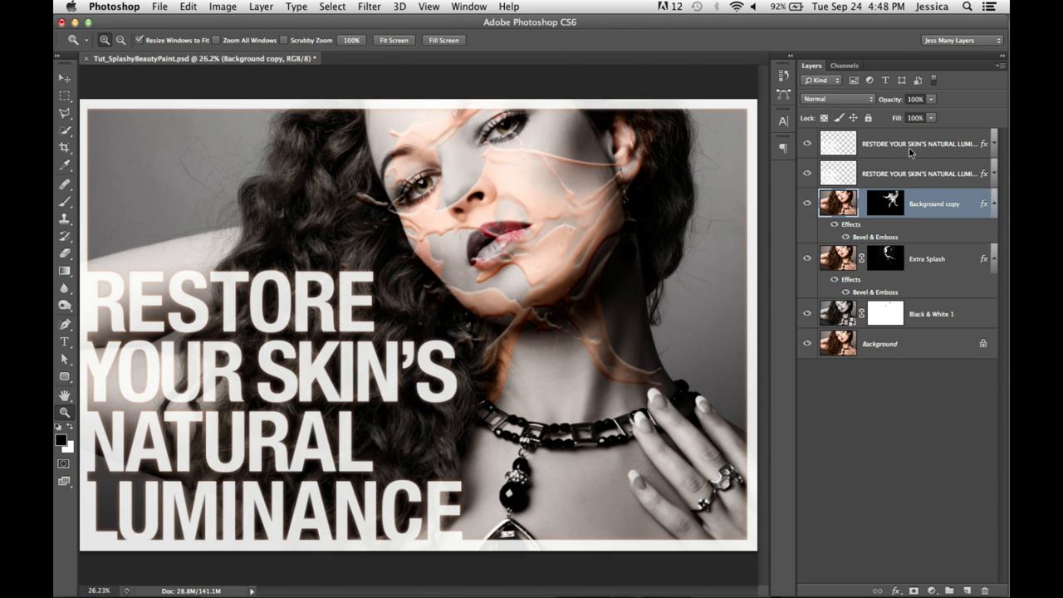
mouse_move(782, 146)
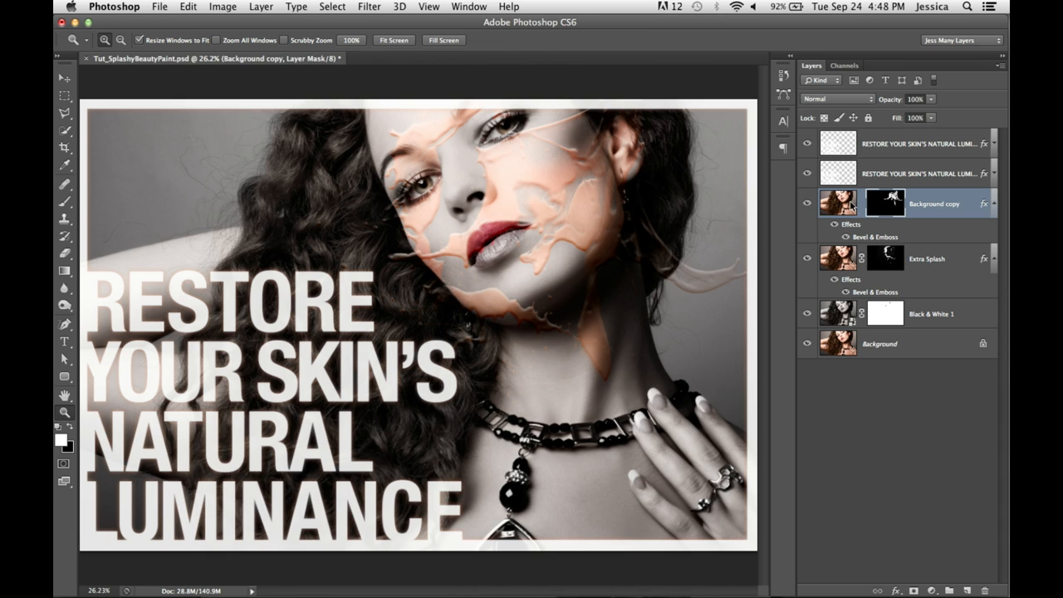
mouse_move(847, 164)
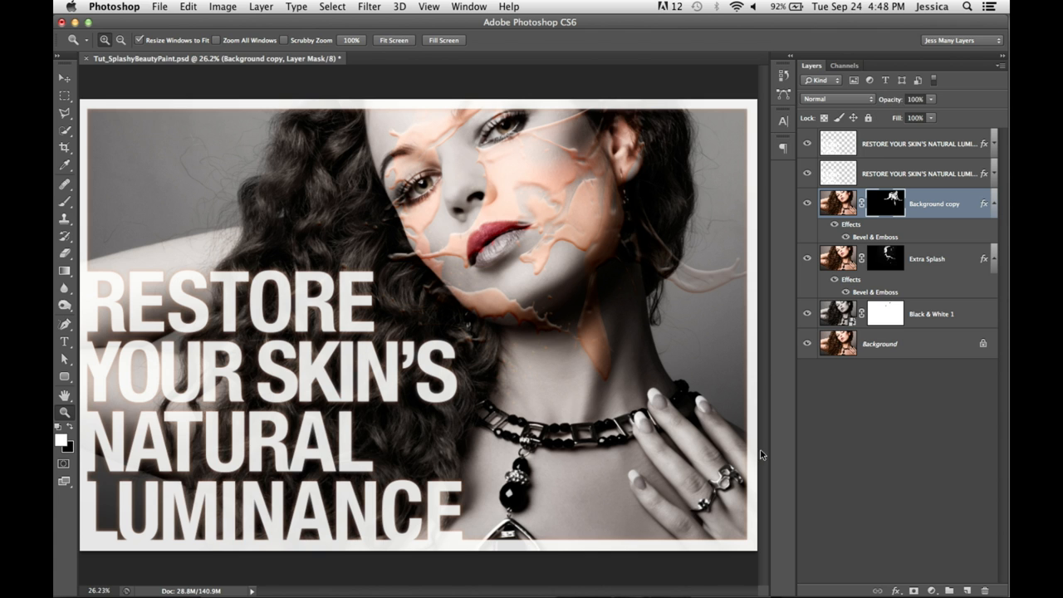
left_click(807, 344)
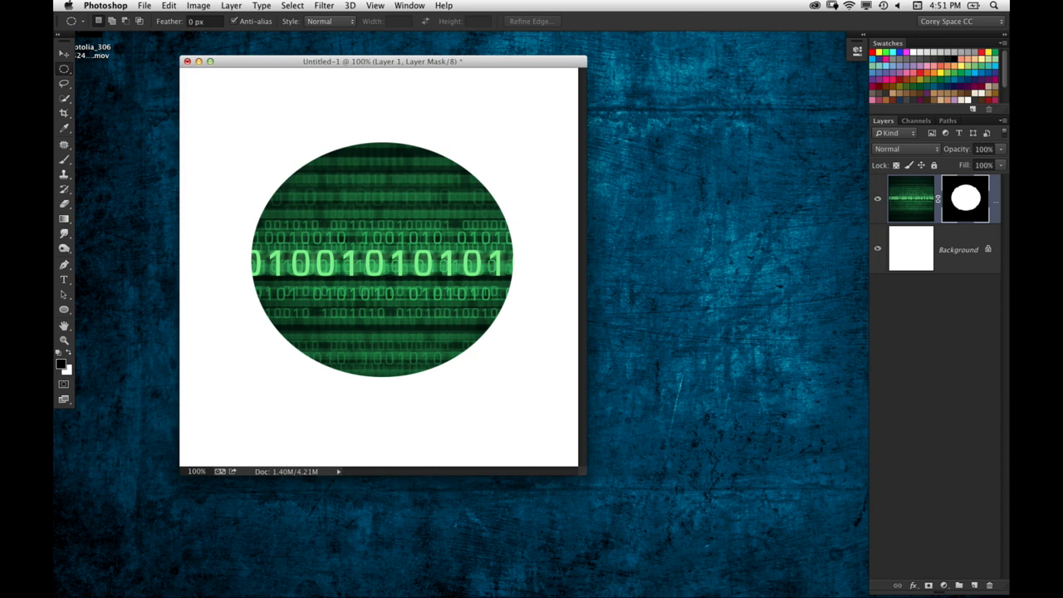
Preview lower Density and heavy Feather on the oval mask's Properties, then restore 100% and 0 px.
double_click(964, 198)
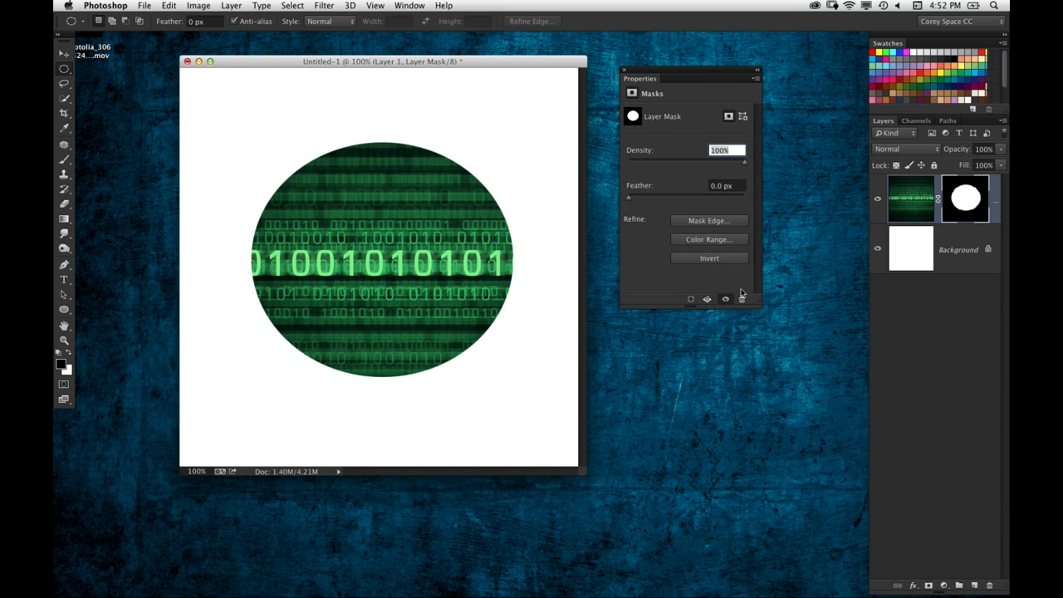
mouse_move(662, 167)
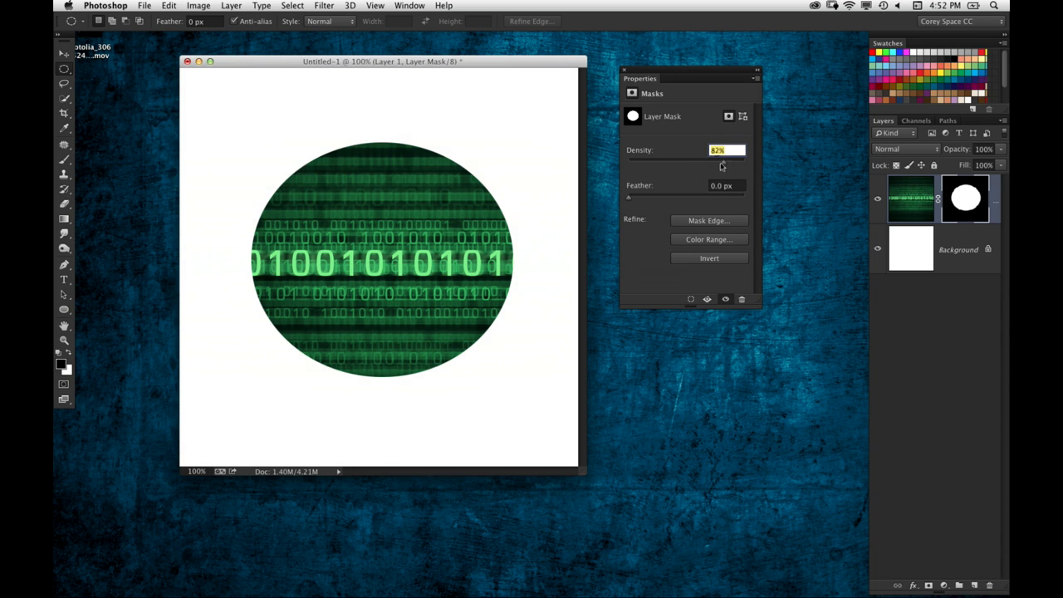
left_click_drag(710, 164, 671, 164)
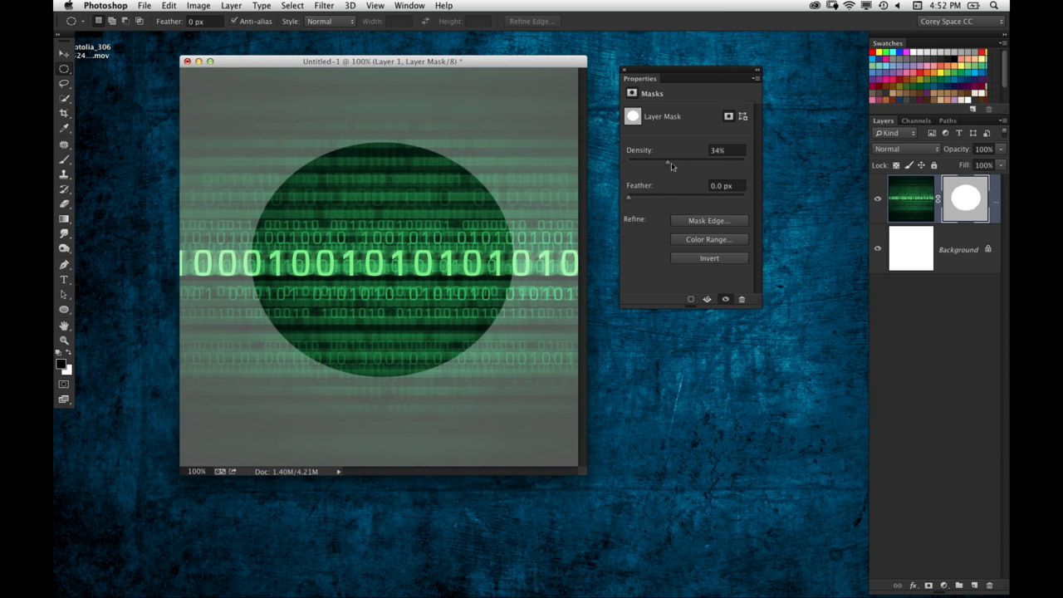
left_click_drag(669, 162, 628, 162)
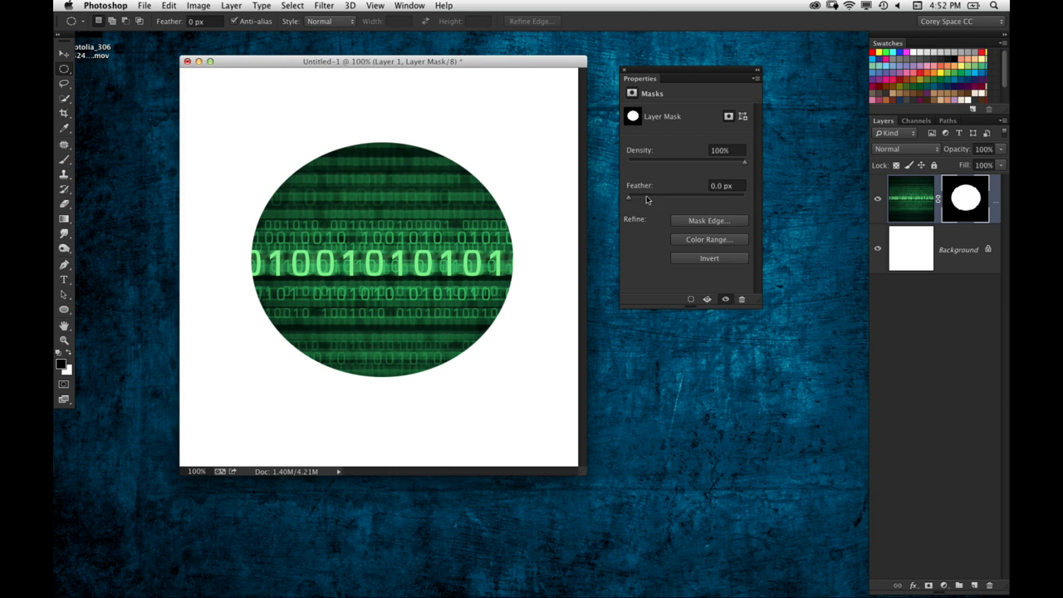
mouse_move(675, 155)
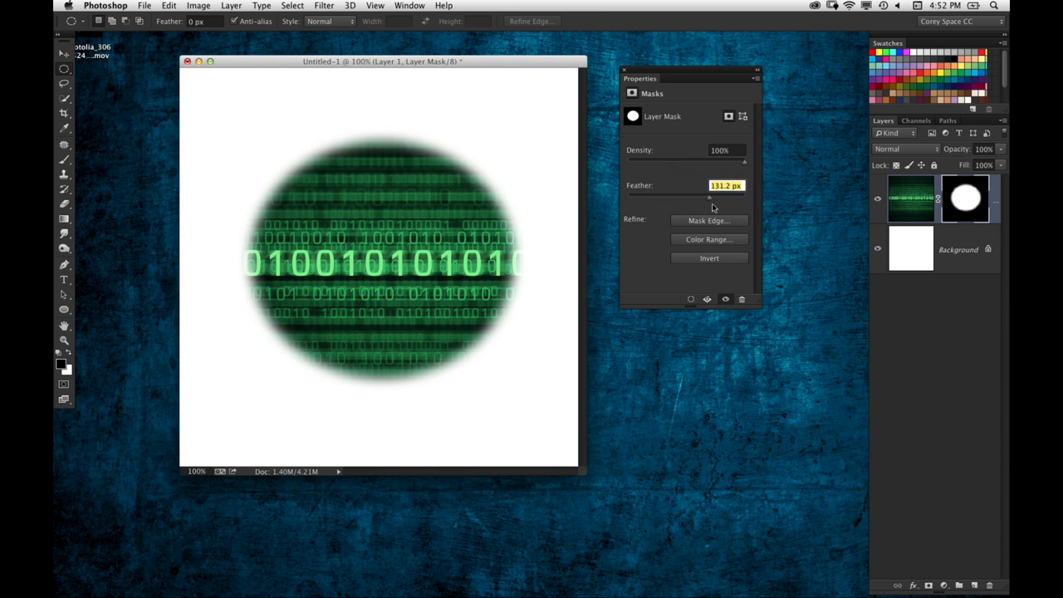
left_click_drag(743, 197, 694, 197)
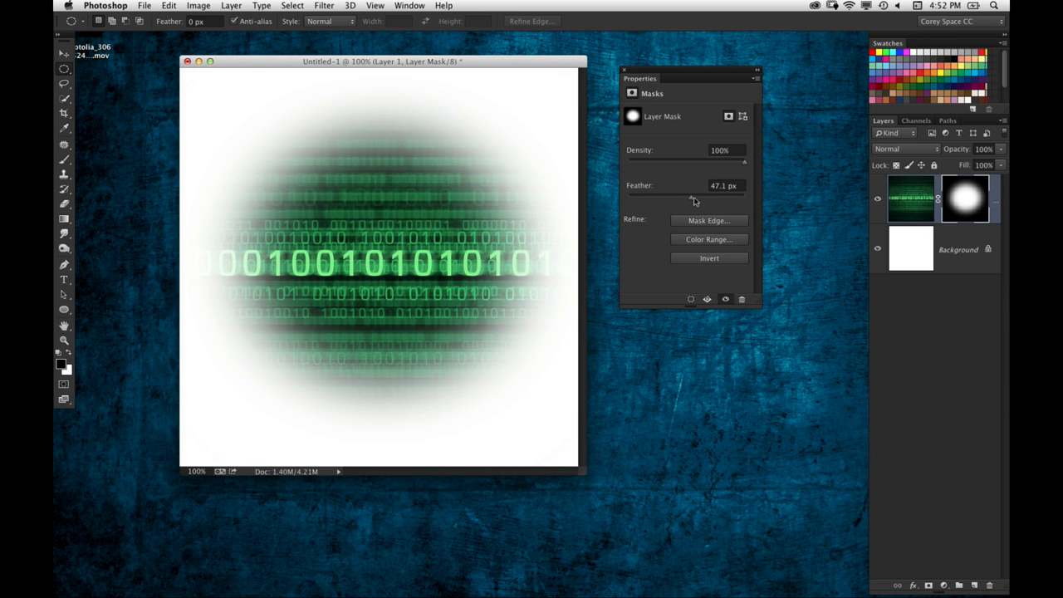
left_click_drag(681, 198, 710, 198)
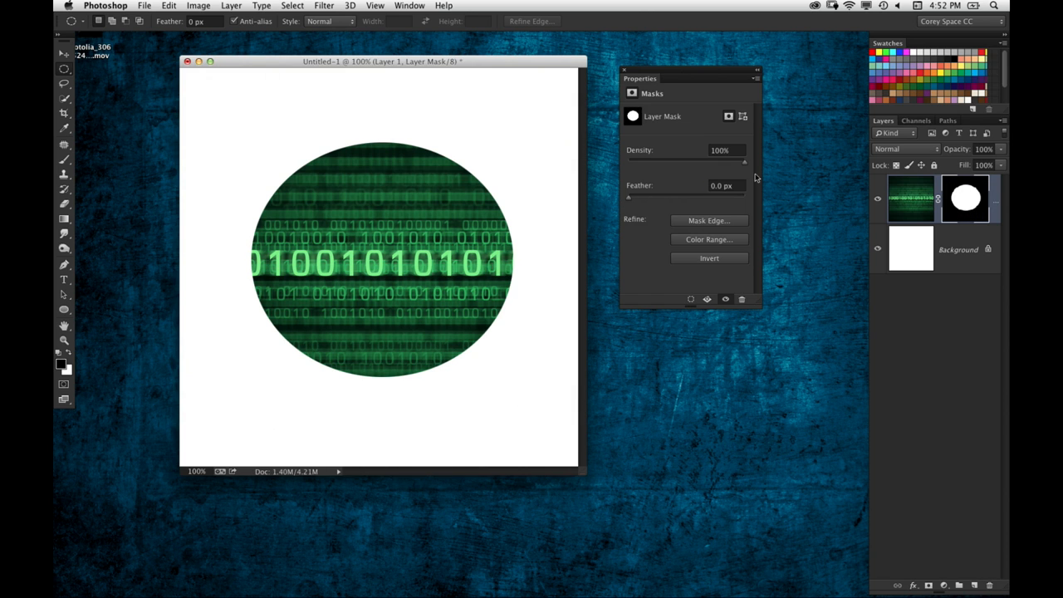
mouse_move(848, 139)
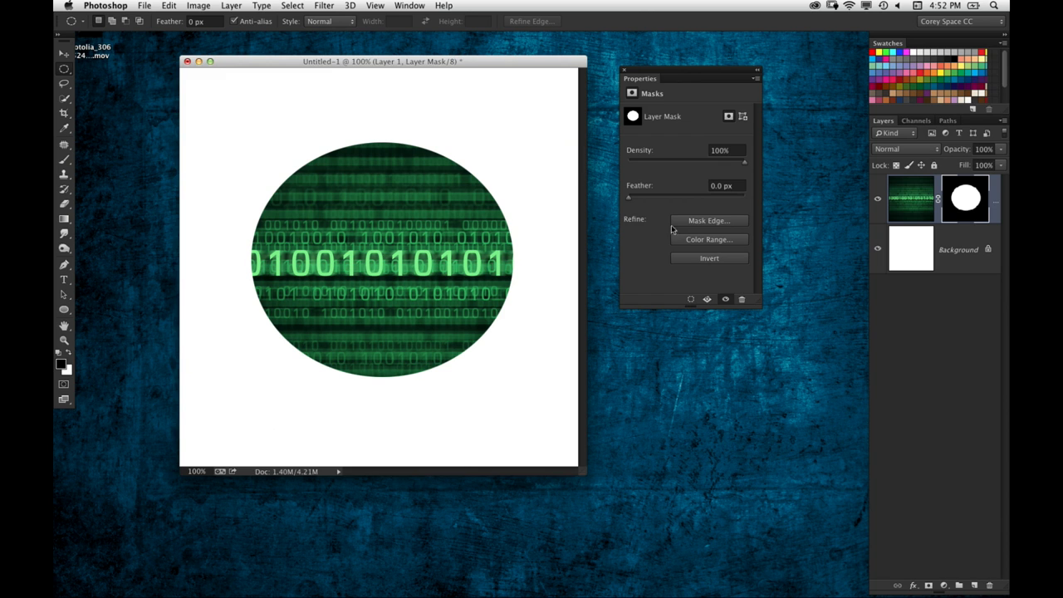
mouse_move(707, 229)
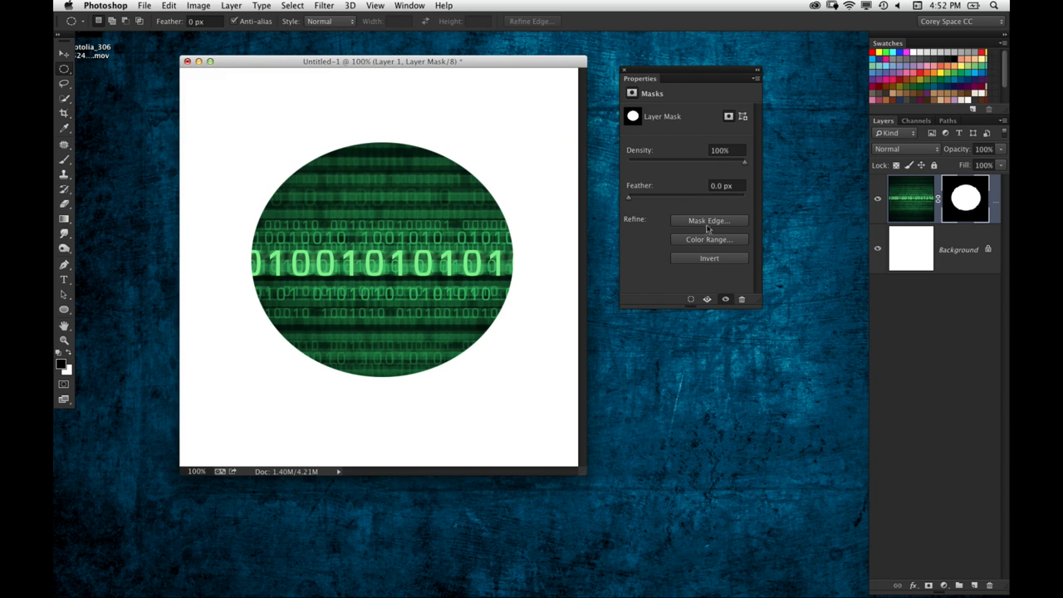
left_click(708, 220)
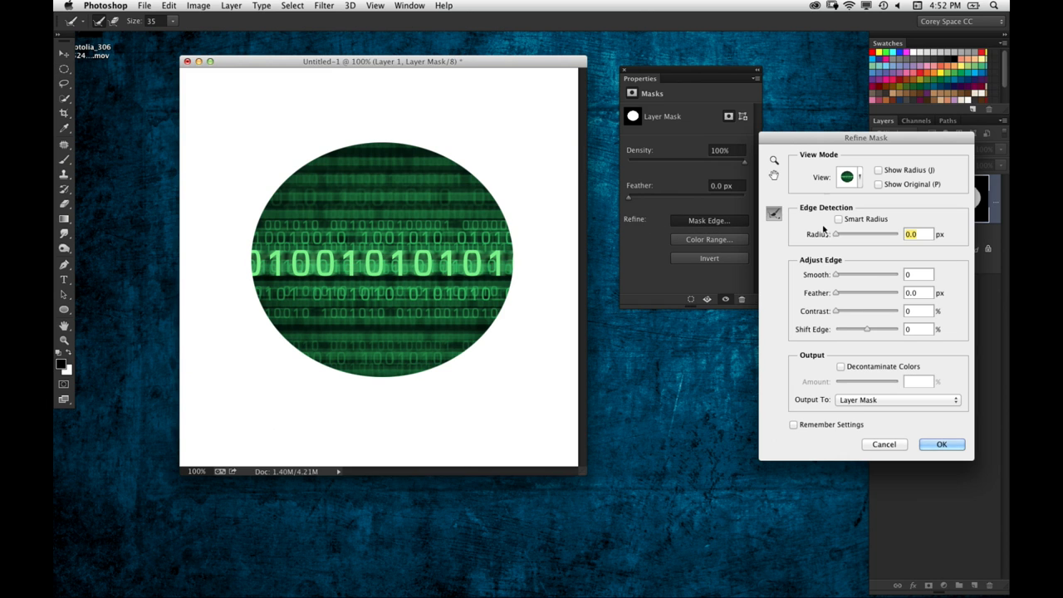
left_click(942, 444)
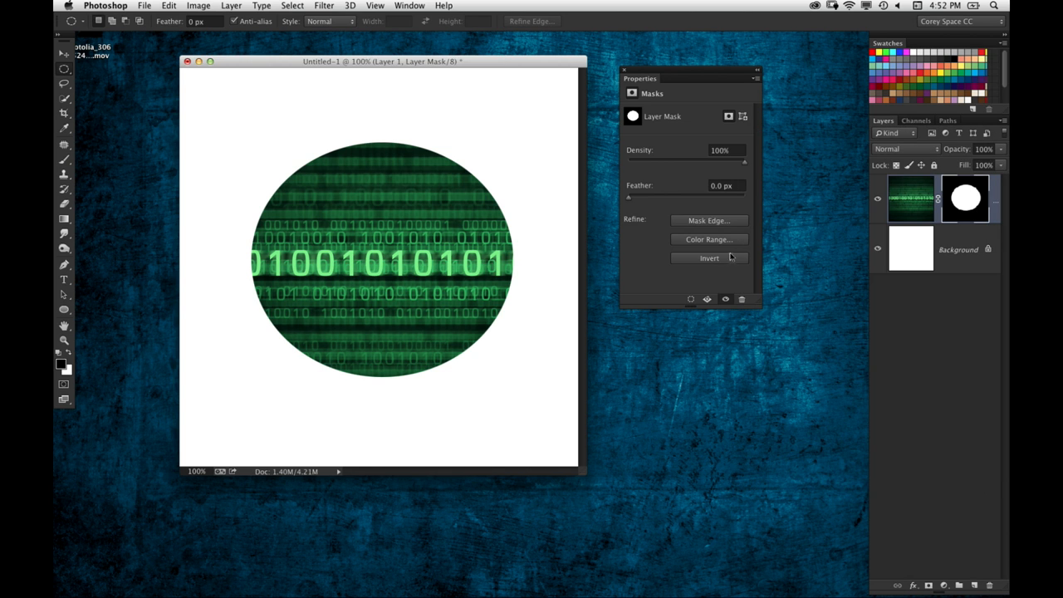
left_click(707, 240)
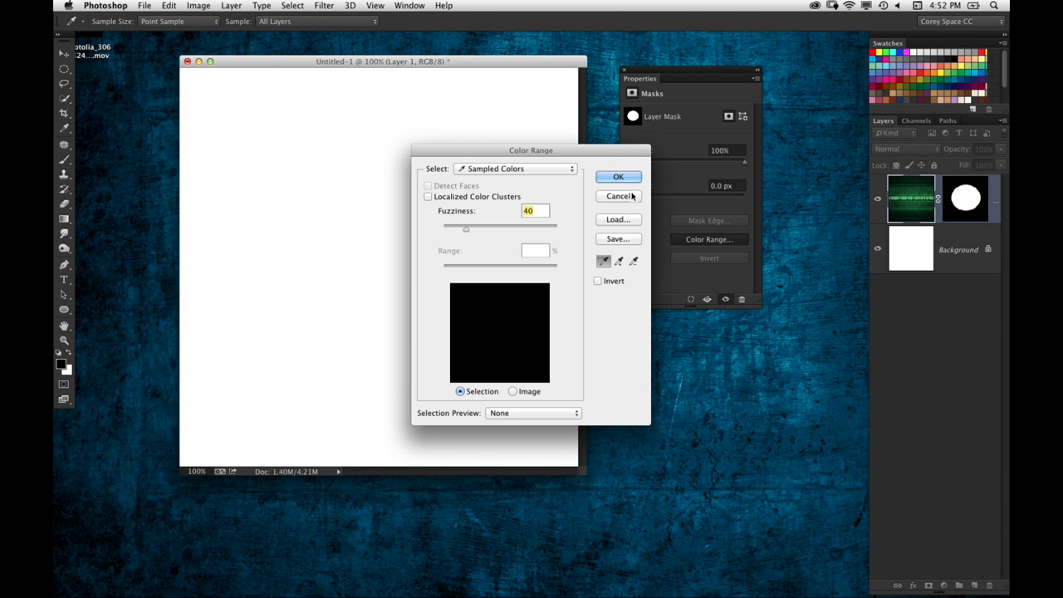
left_click(618, 176)
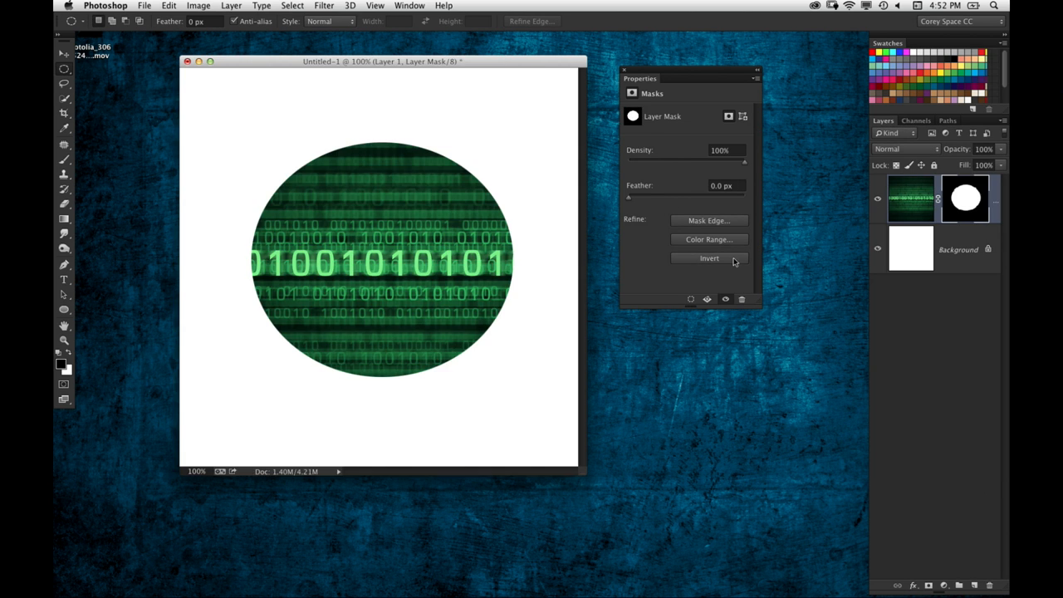
left_click(708, 257)
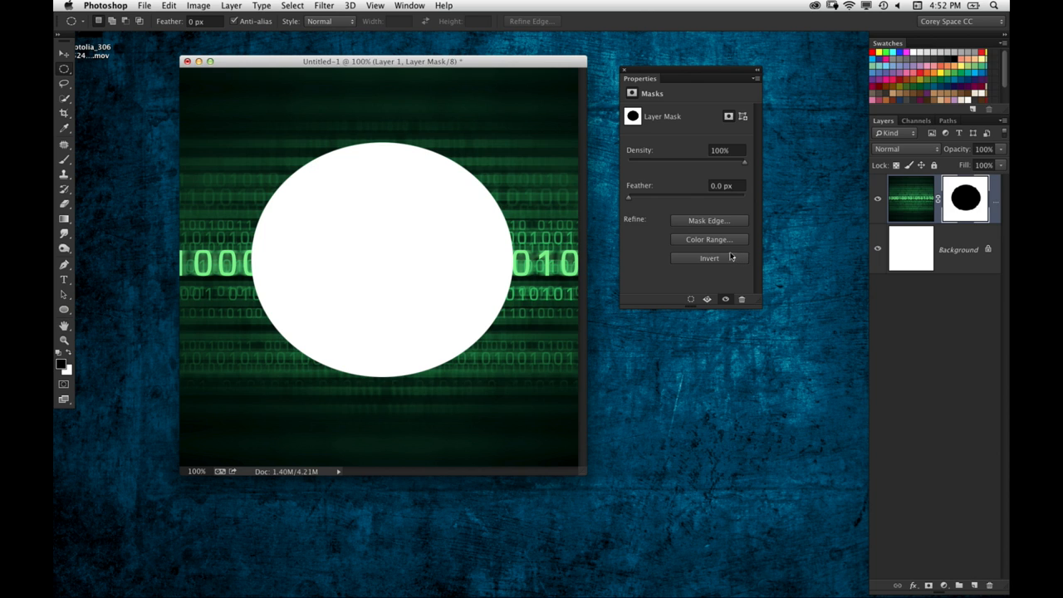
mouse_move(743, 254)
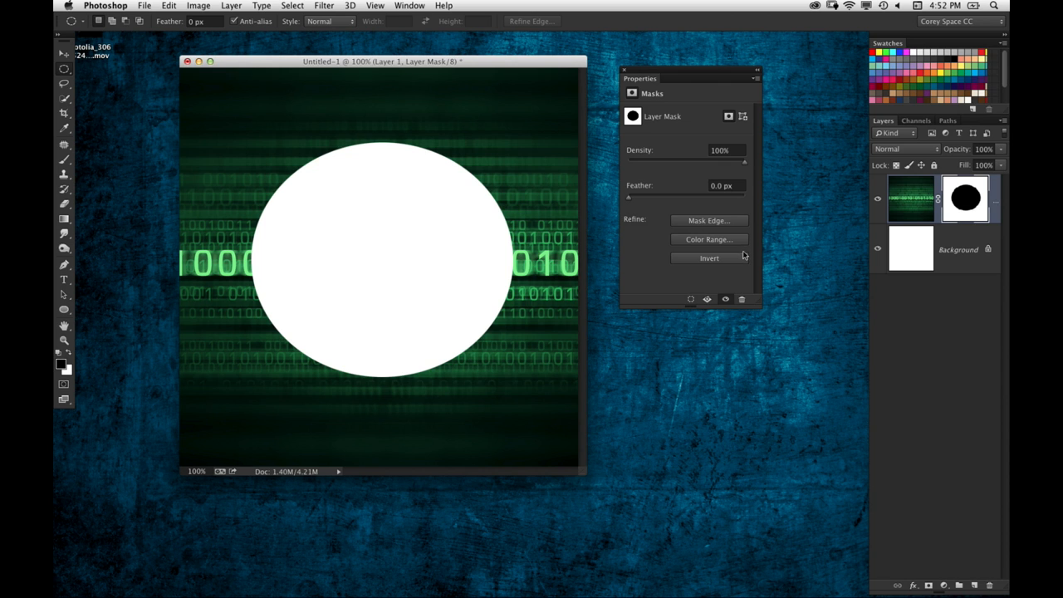
left_click(708, 257)
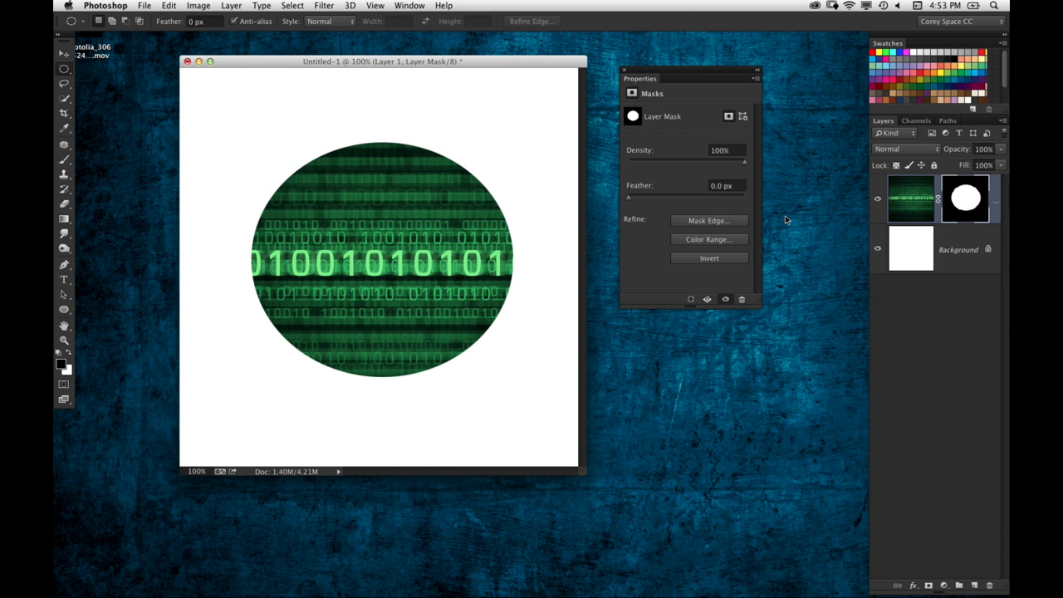
mouse_move(966, 211)
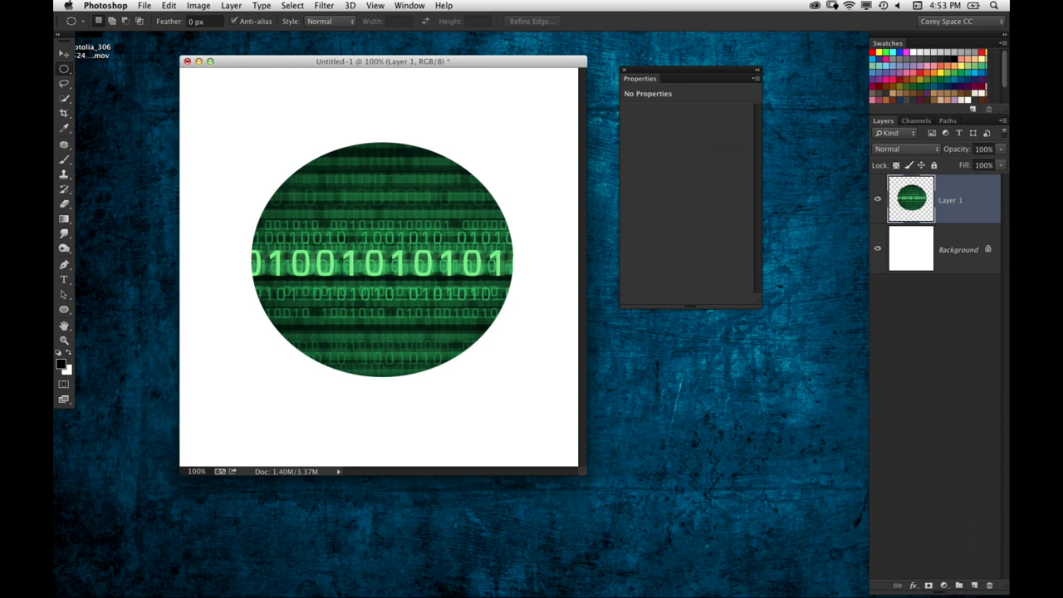
mouse_move(891, 224)
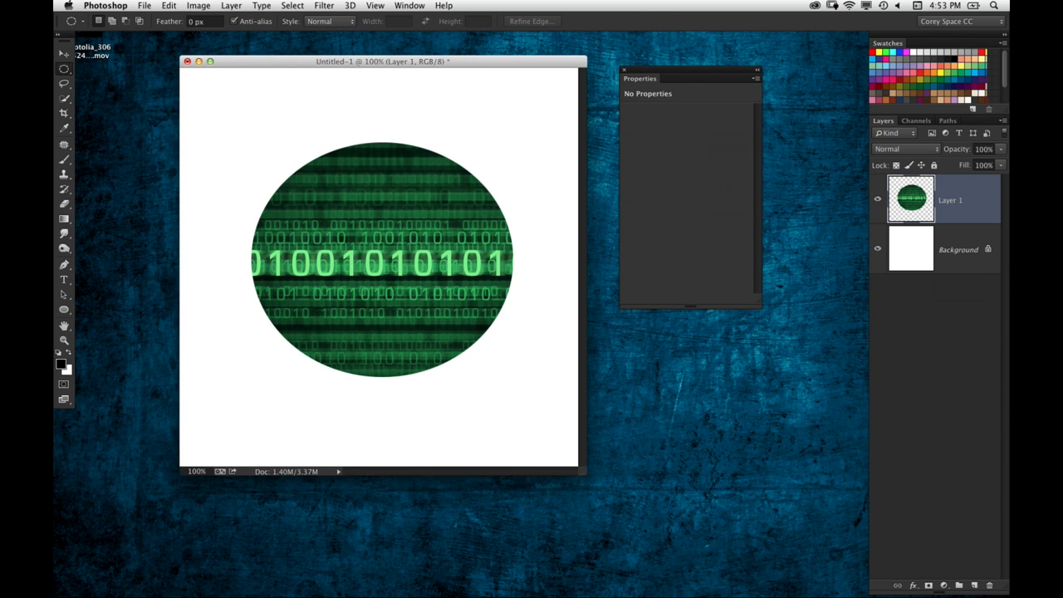
mouse_move(910, 202)
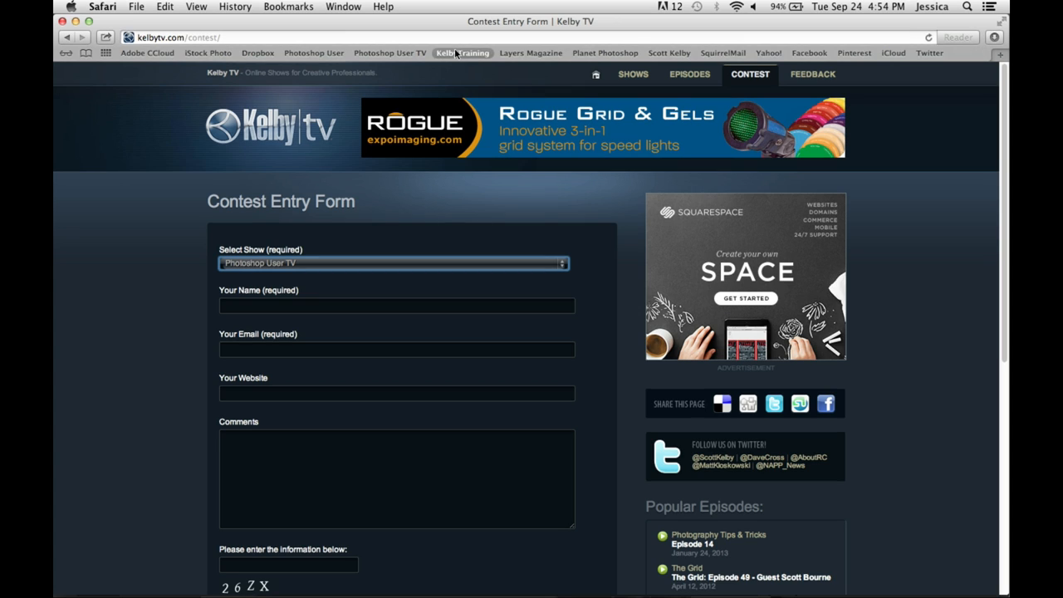
mouse_move(430, 251)
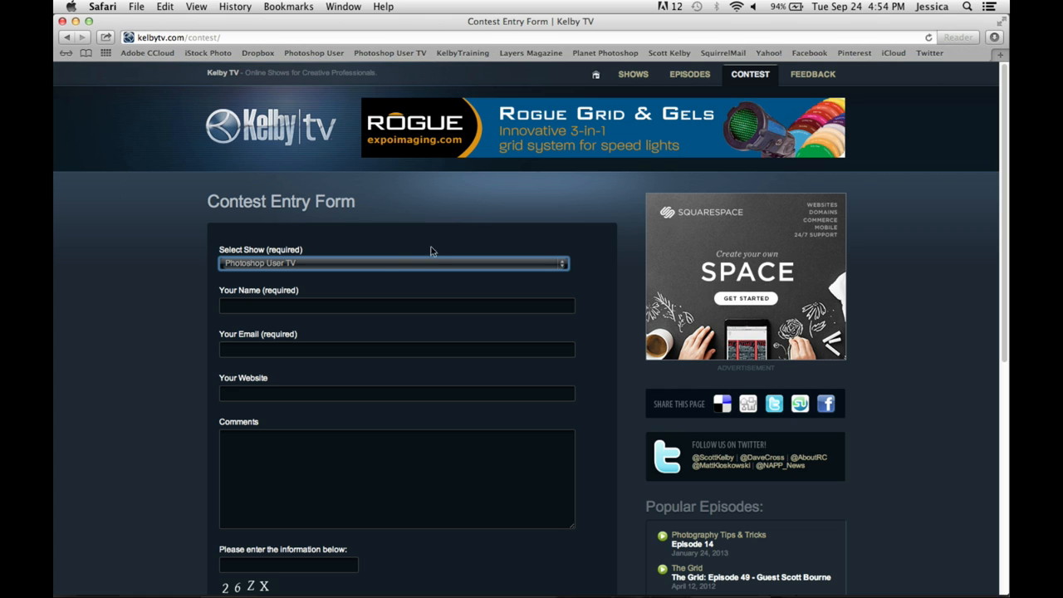
Show the Kelby TV Contest Entry Form at kelbytv.com/contest in Safari.
left_click(392, 263)
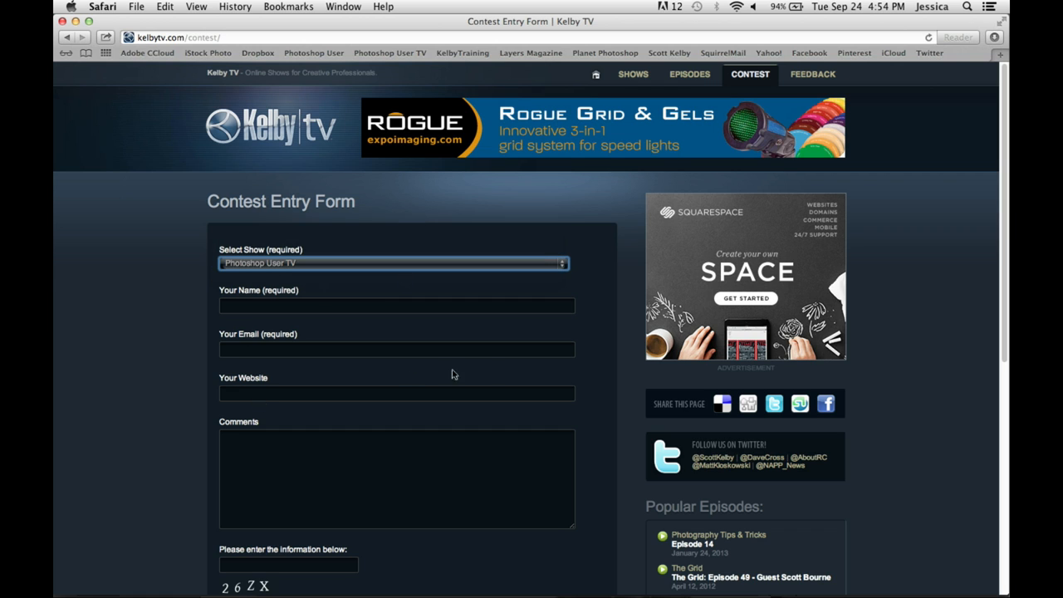
mouse_move(465, 393)
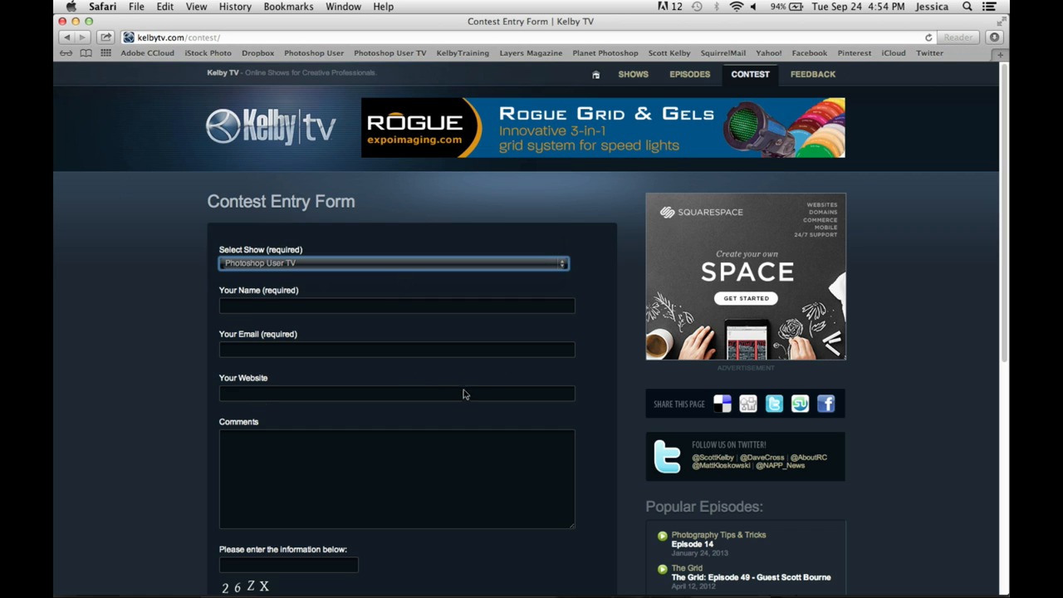
mouse_move(407, 417)
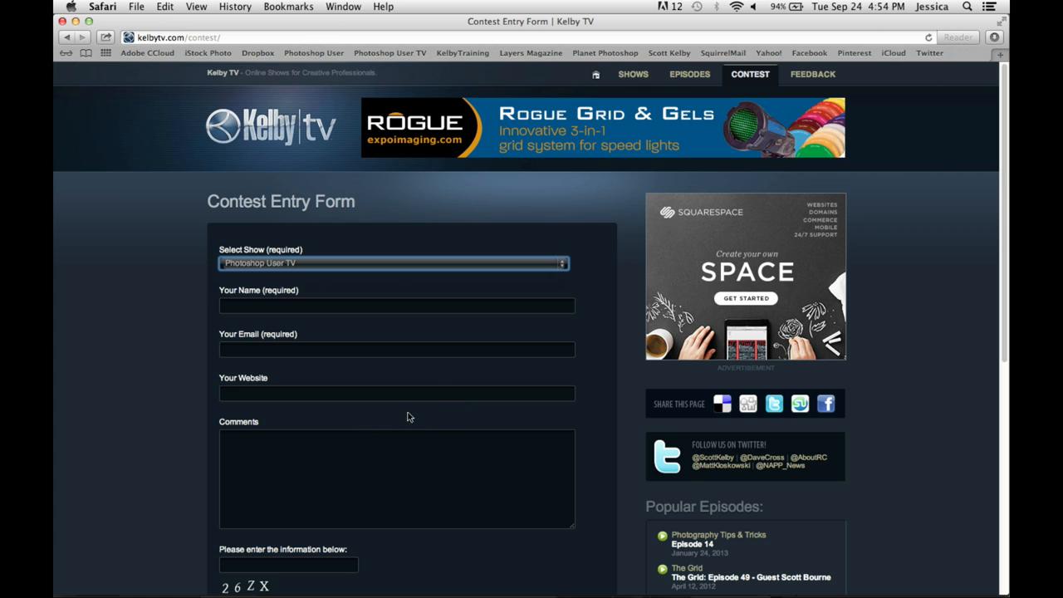